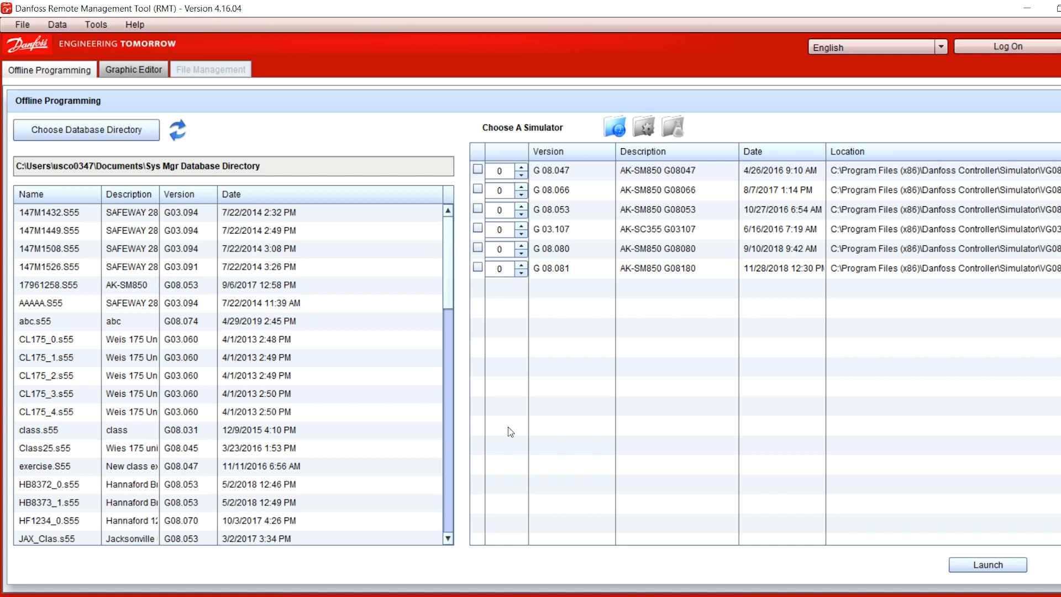
mouse_move(984, 48)
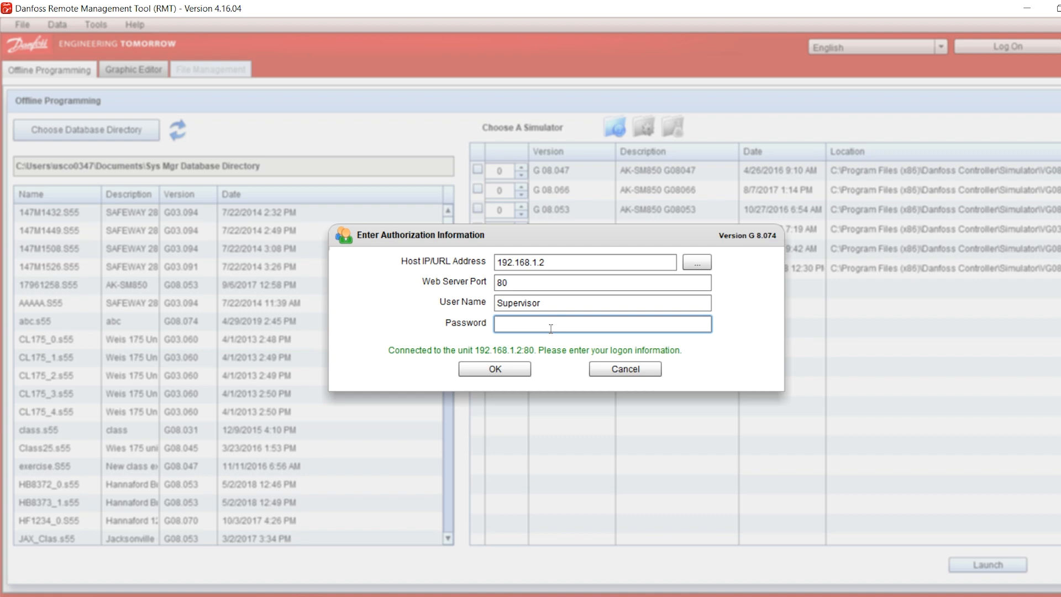
- Enter the Supervisor password and submit the logon for unit 192.168.1.2
left_click(550, 324)
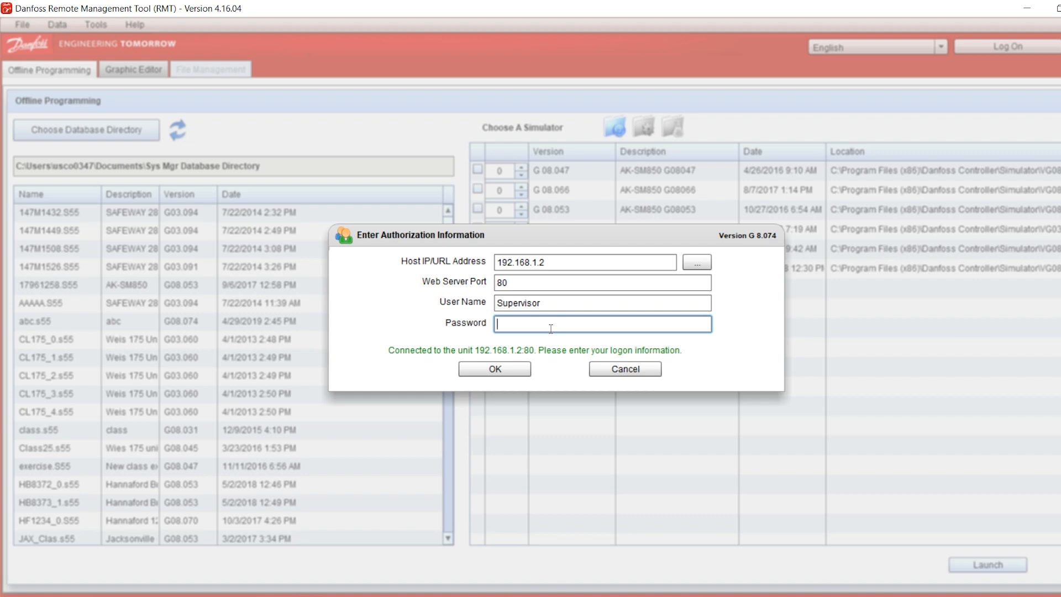
type("*")
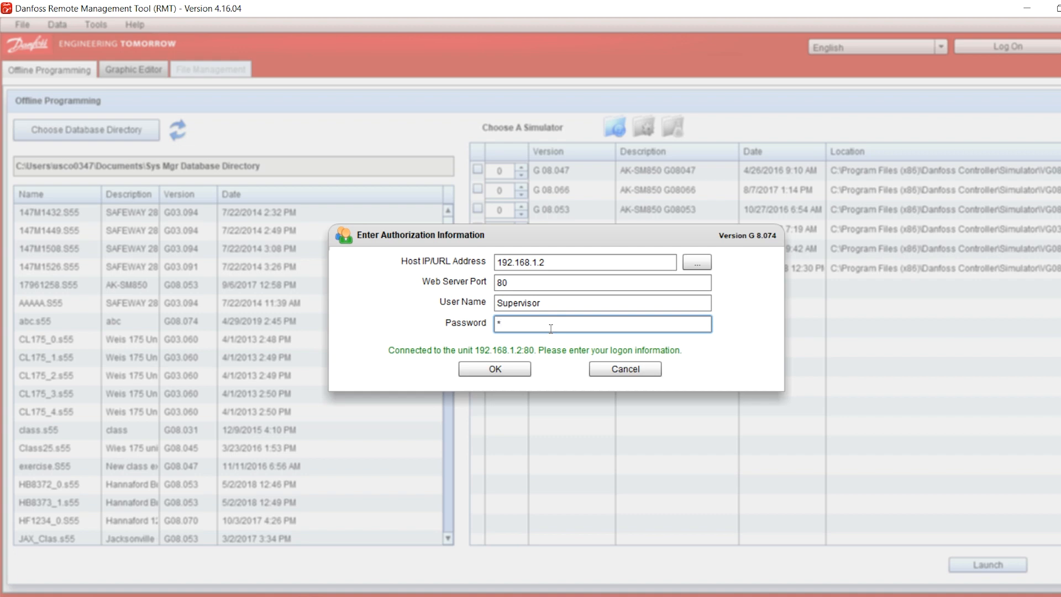
type("****")
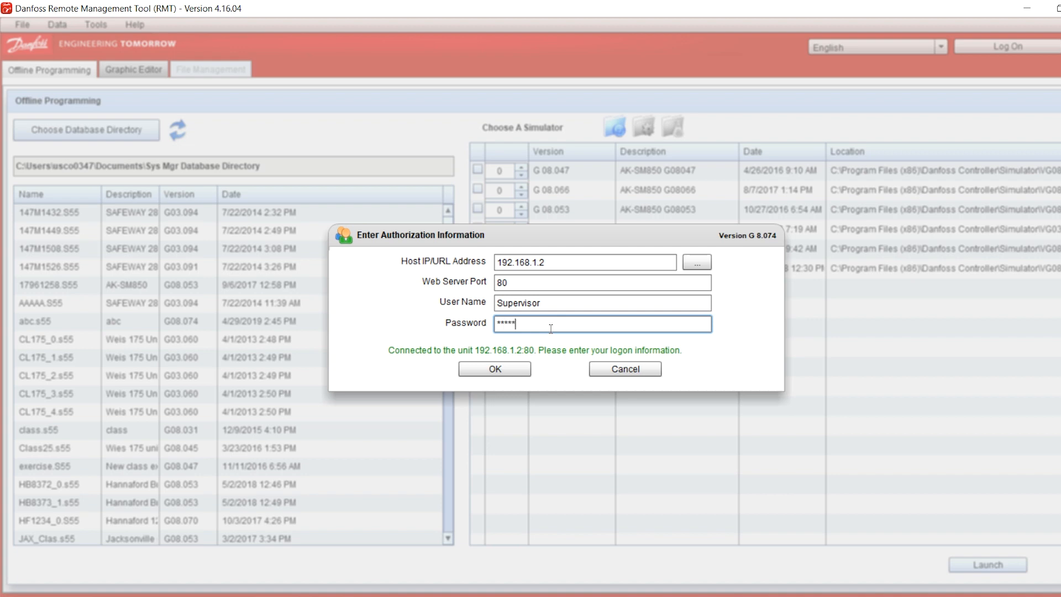
left_click(495, 369)
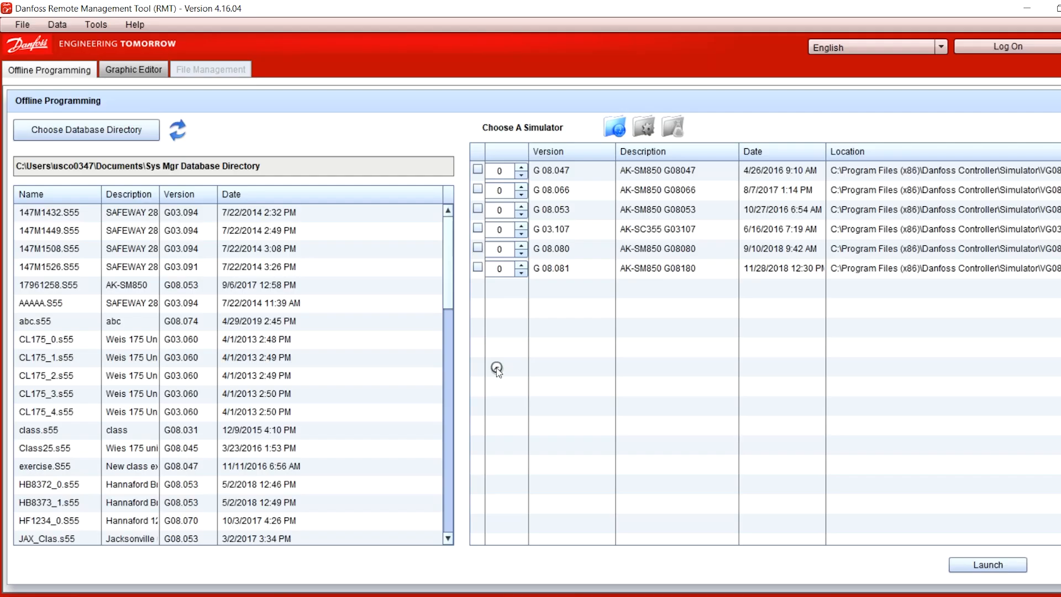
- Wait for the Supervisor session on 192.168.1.2:80 to come up with File Management enabled
left_click(1008, 47)
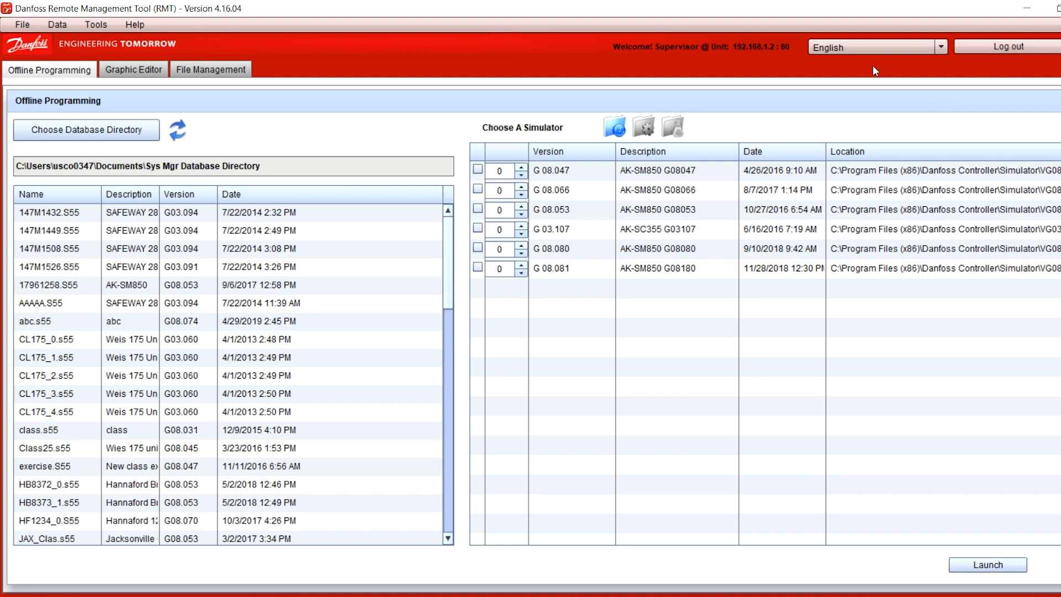
mouse_move(721, 66)
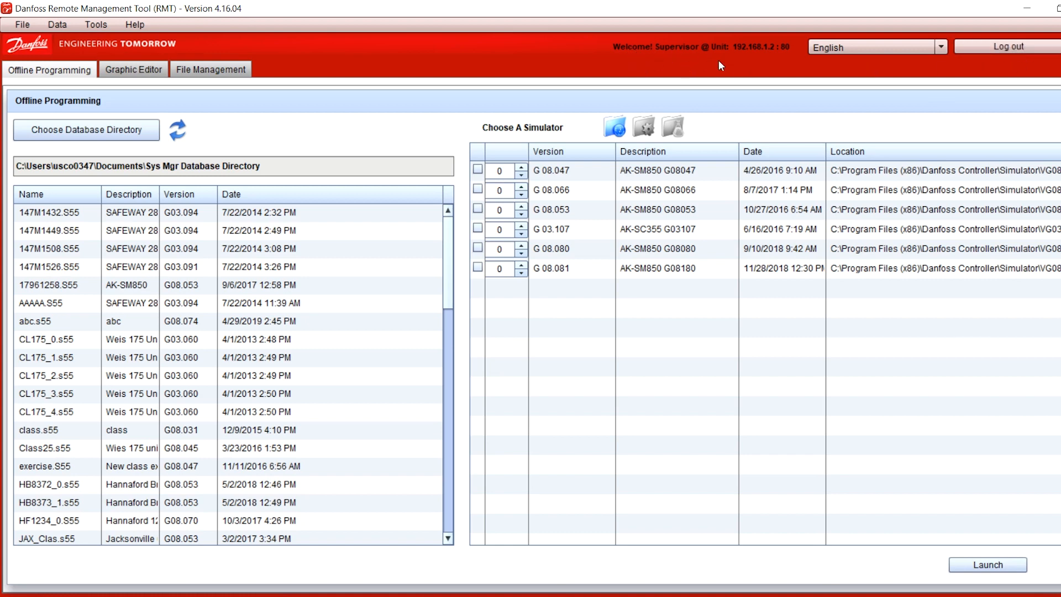
mouse_move(687, 59)
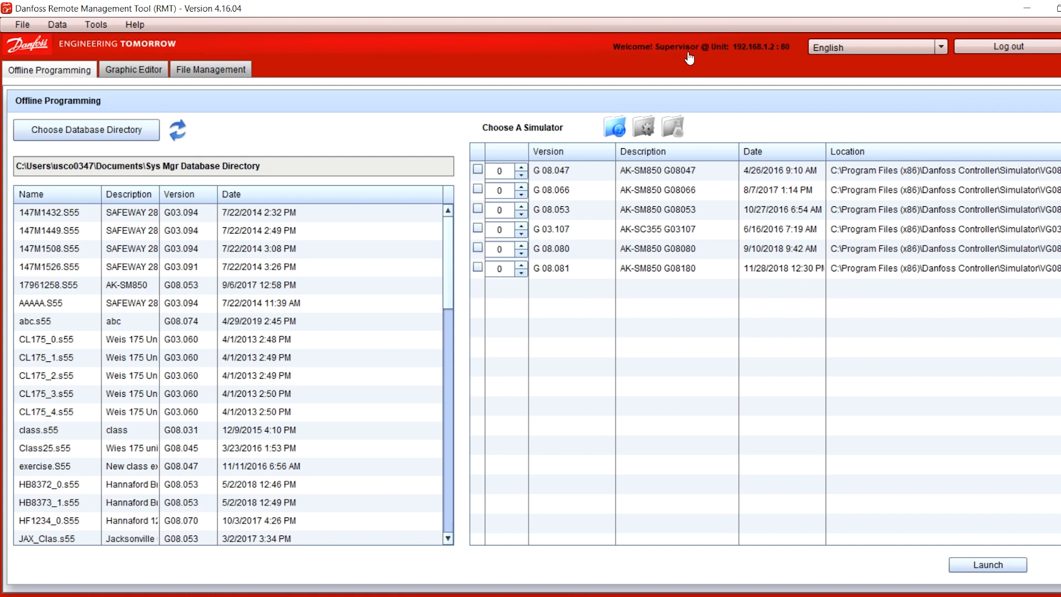
mouse_move(773, 61)
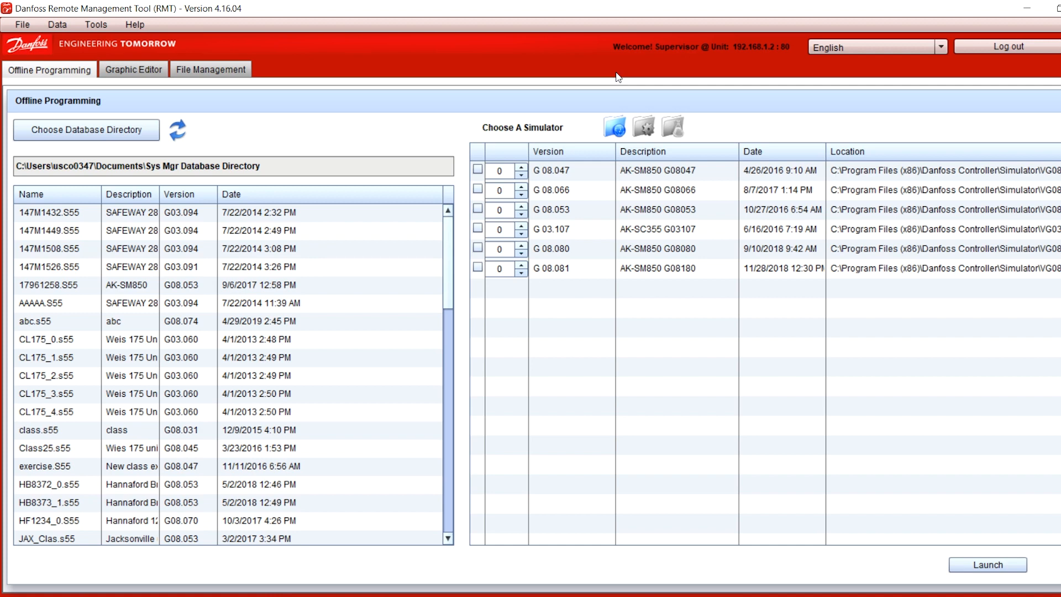
mouse_move(836, 86)
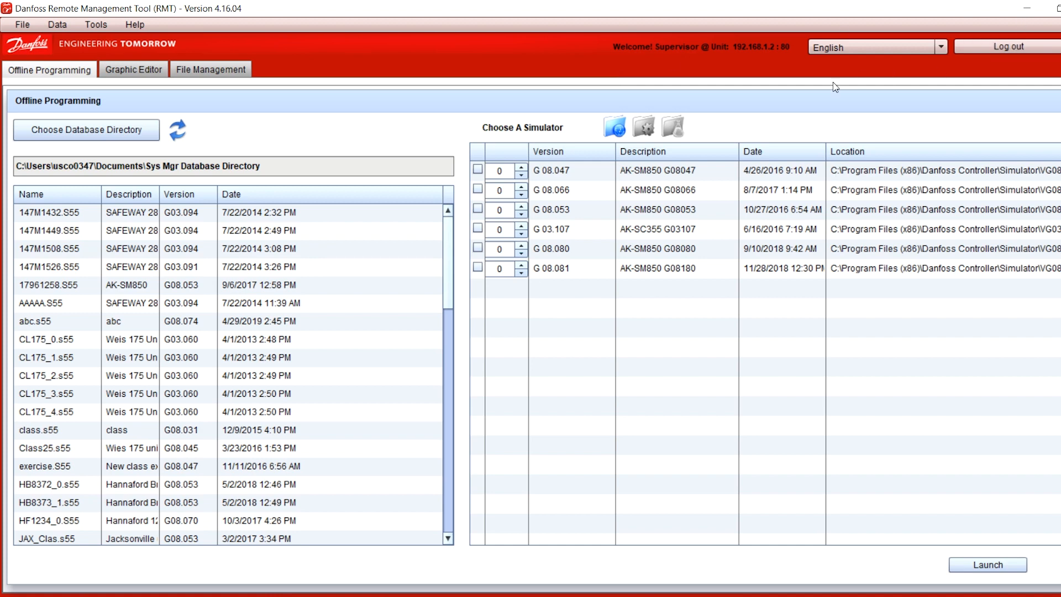
mouse_move(720, 69)
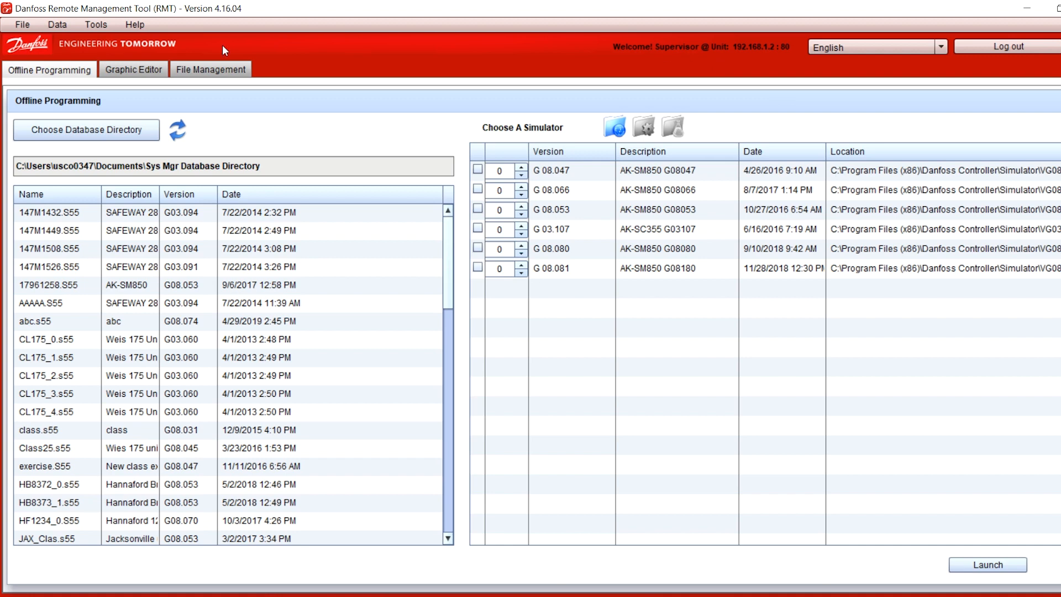
- Start the Controller Database Manager from Tools and select Save Database to PC (Upload)
left_click(97, 24)
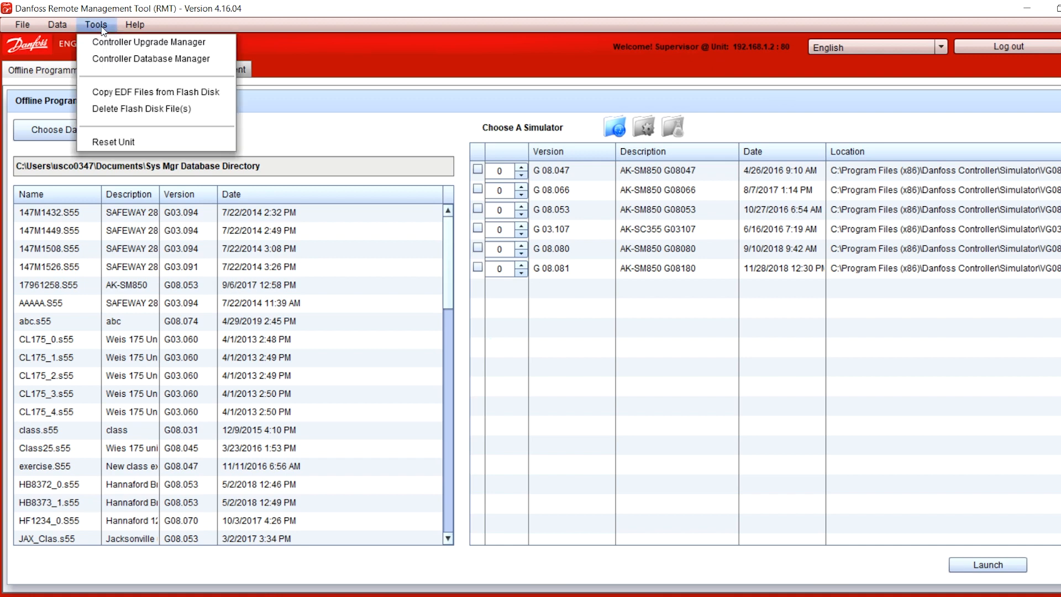
mouse_move(136, 63)
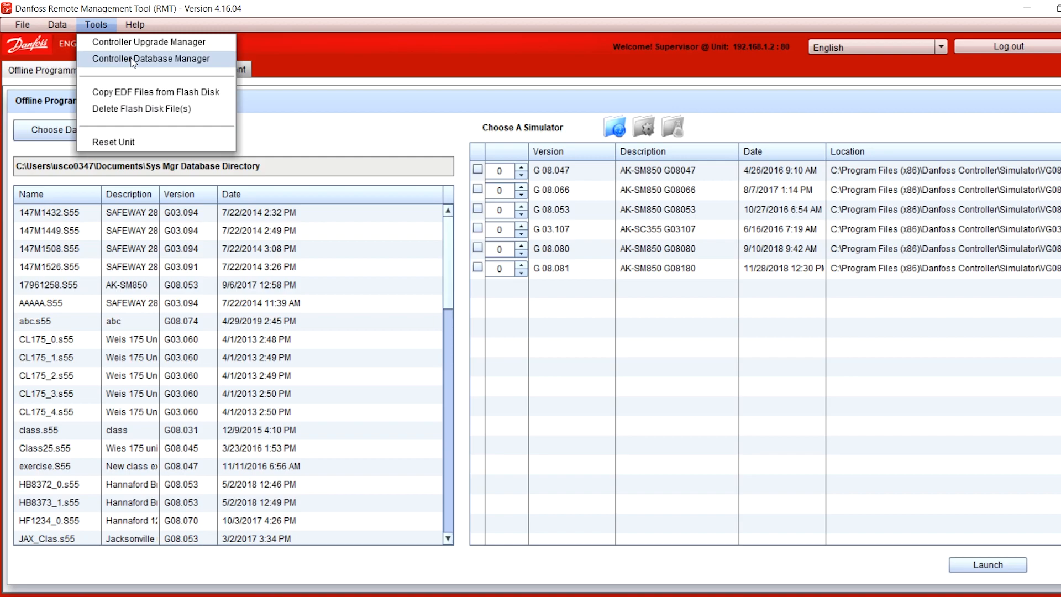
left_click(148, 59)
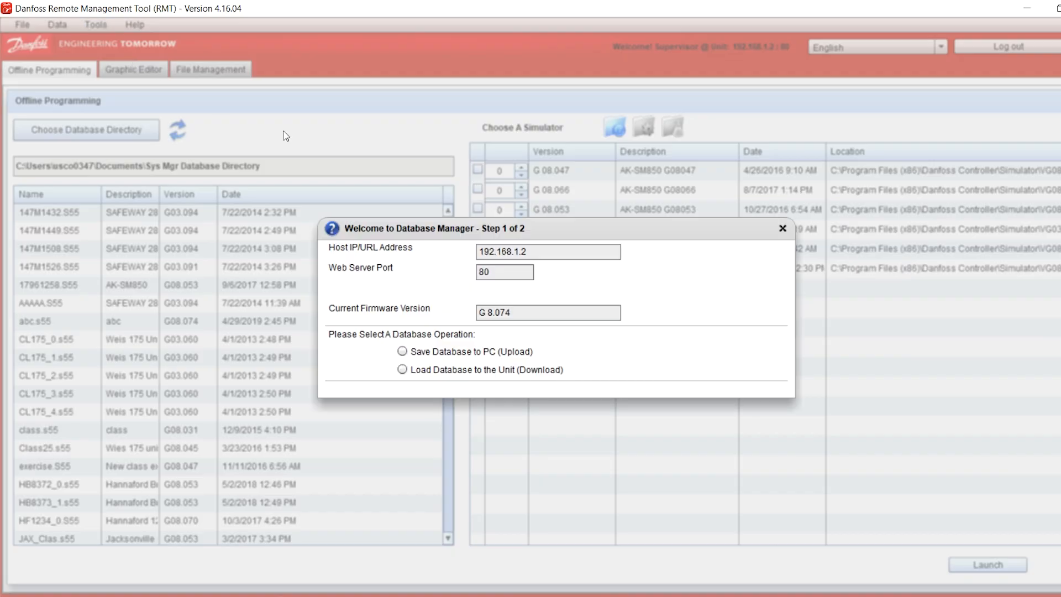
left_click(555, 252)
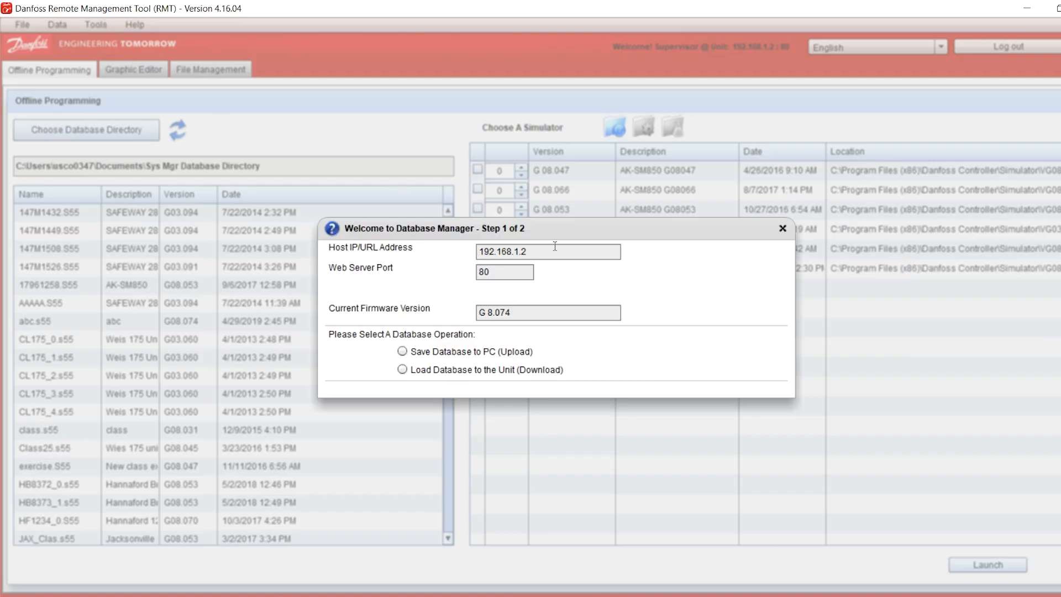
mouse_move(509, 283)
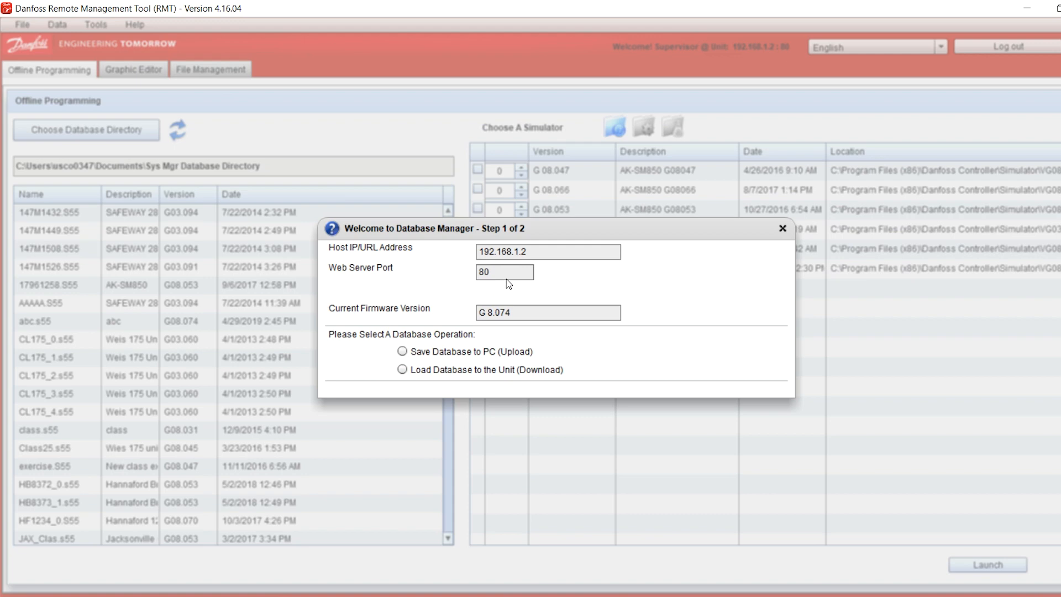
left_click(524, 309)
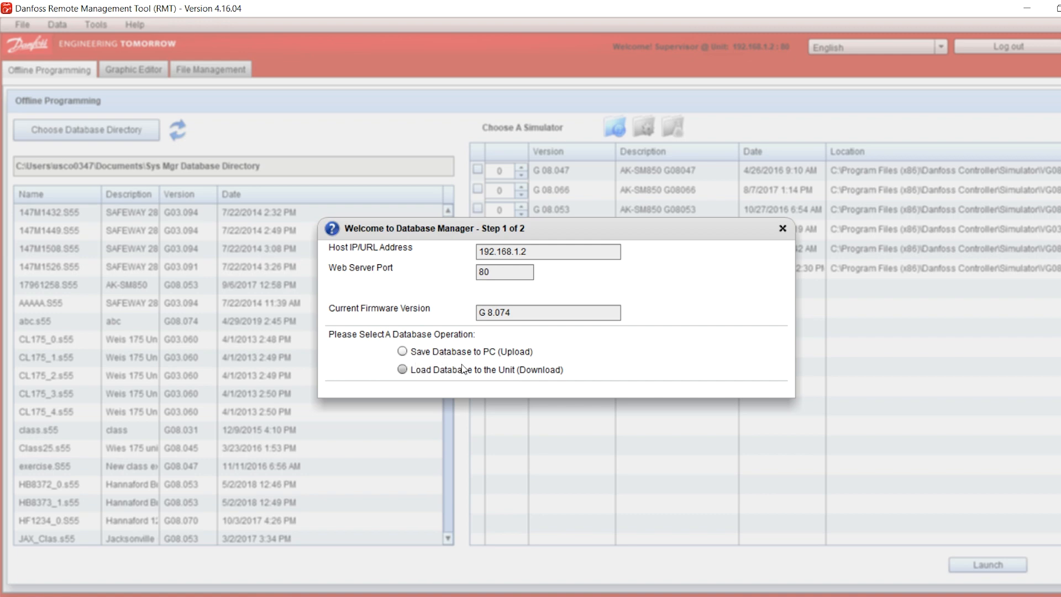
left_click(402, 351)
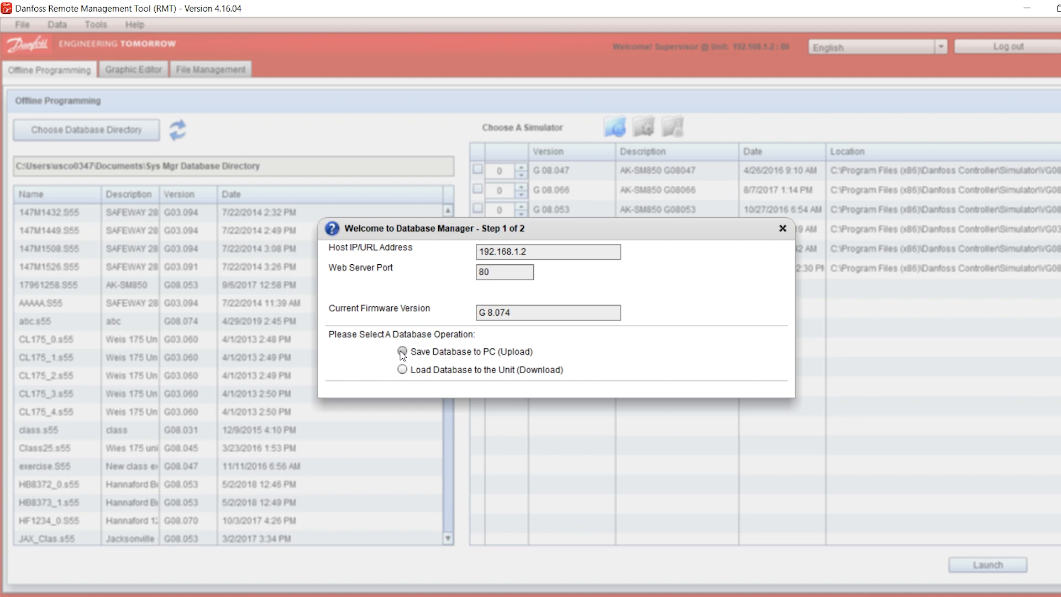
left_click(401, 352)
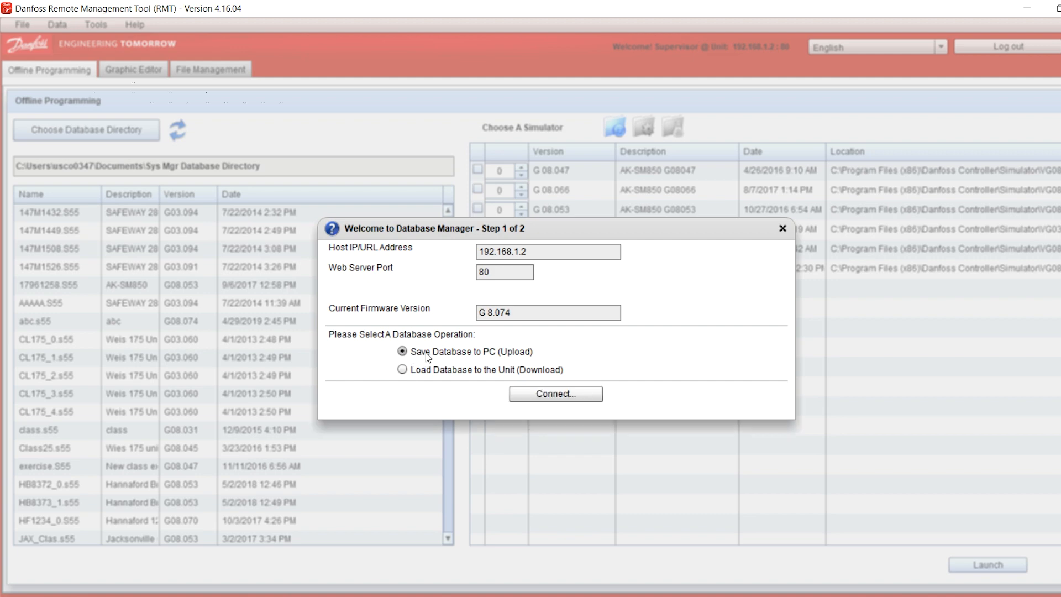
- Connect to run the pre-download checks and proceed once all three pass
left_click(555, 393)
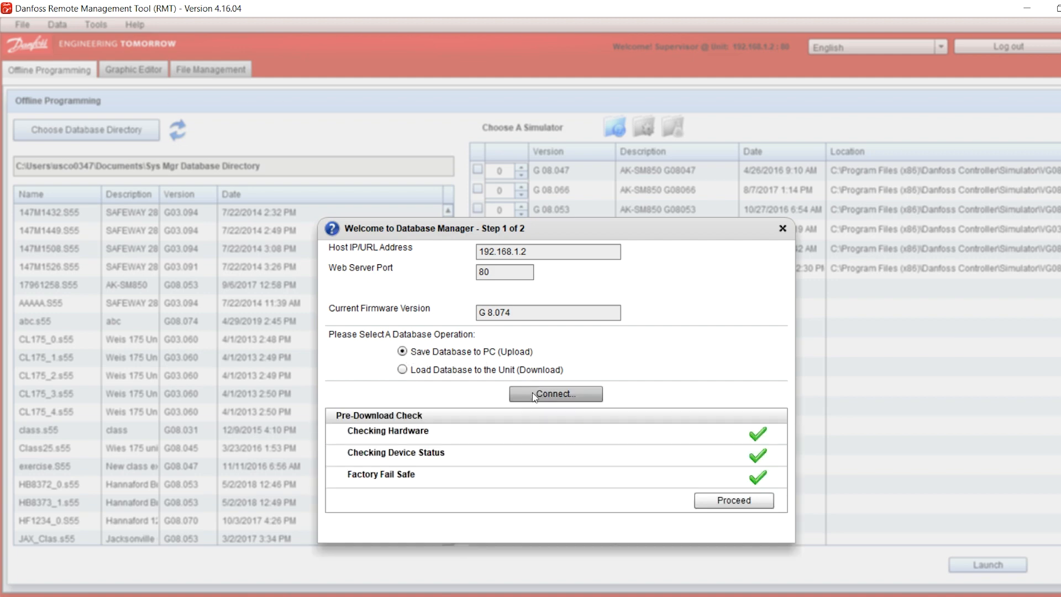
mouse_move(756, 475)
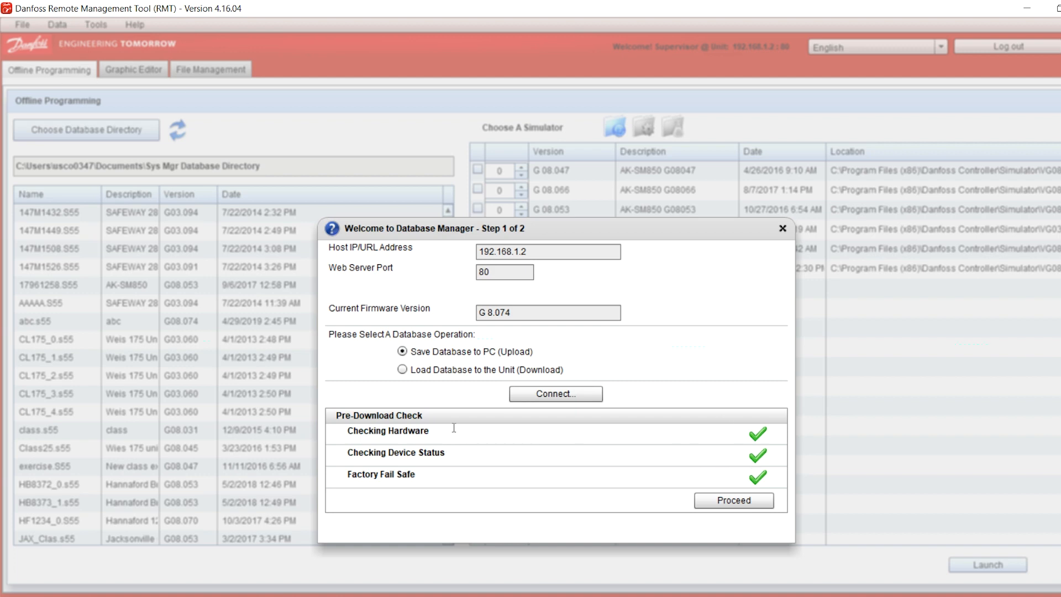
mouse_move(465, 452)
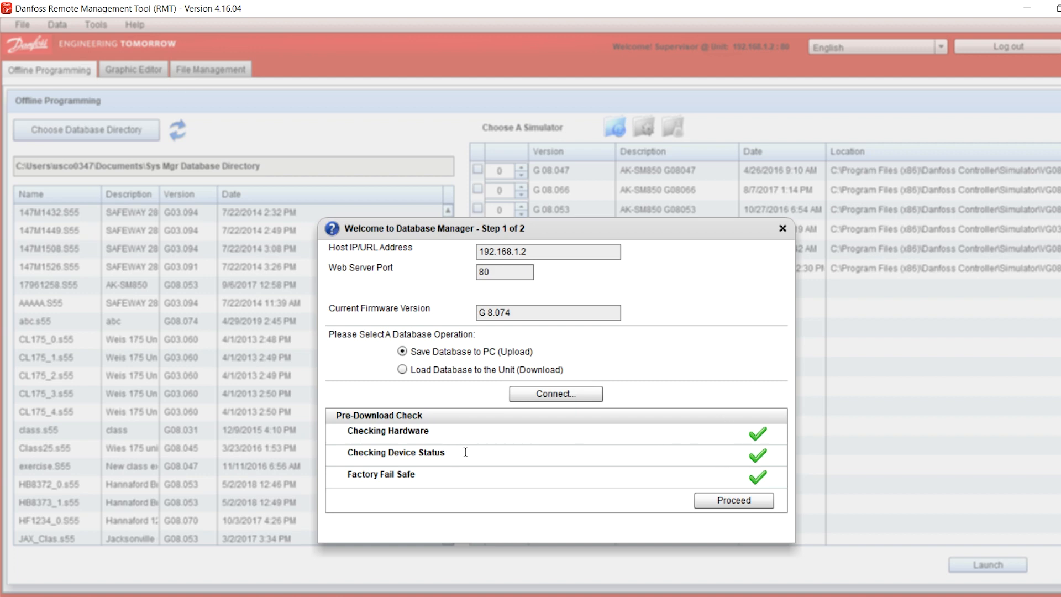
mouse_move(440, 477)
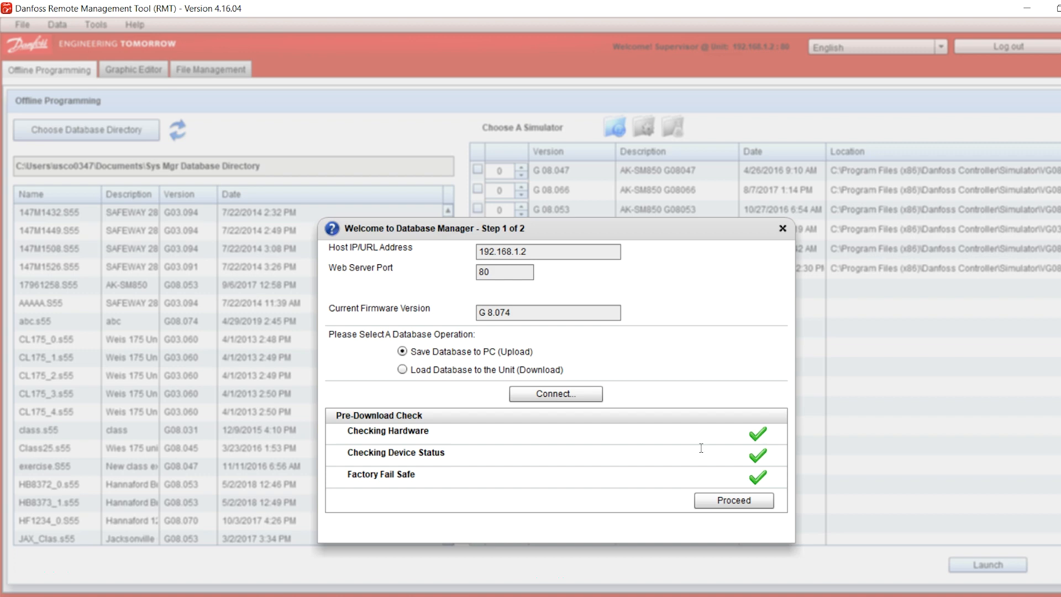
mouse_move(749, 477)
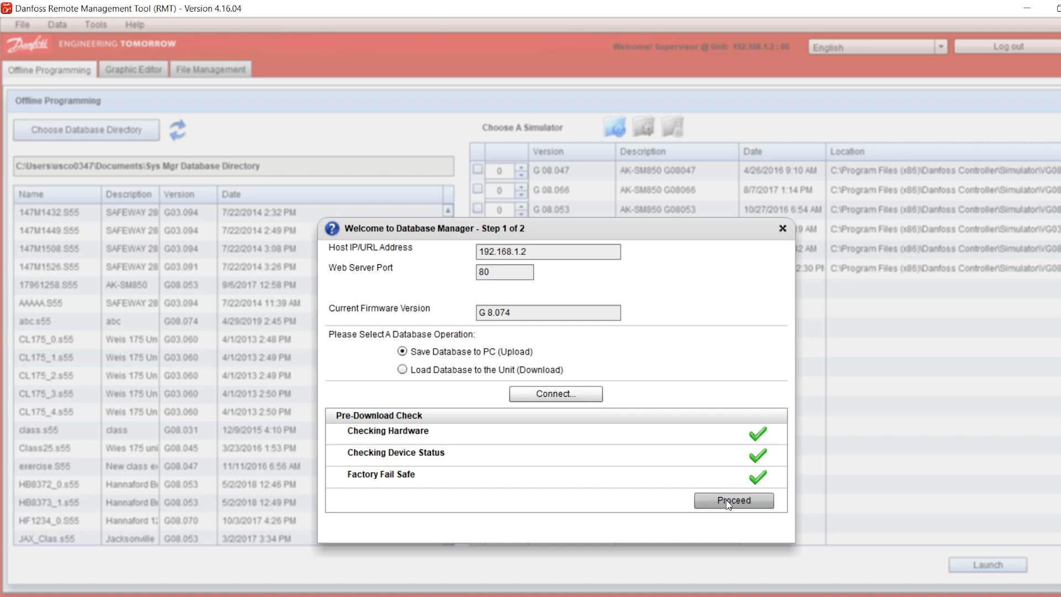
left_click(734, 501)
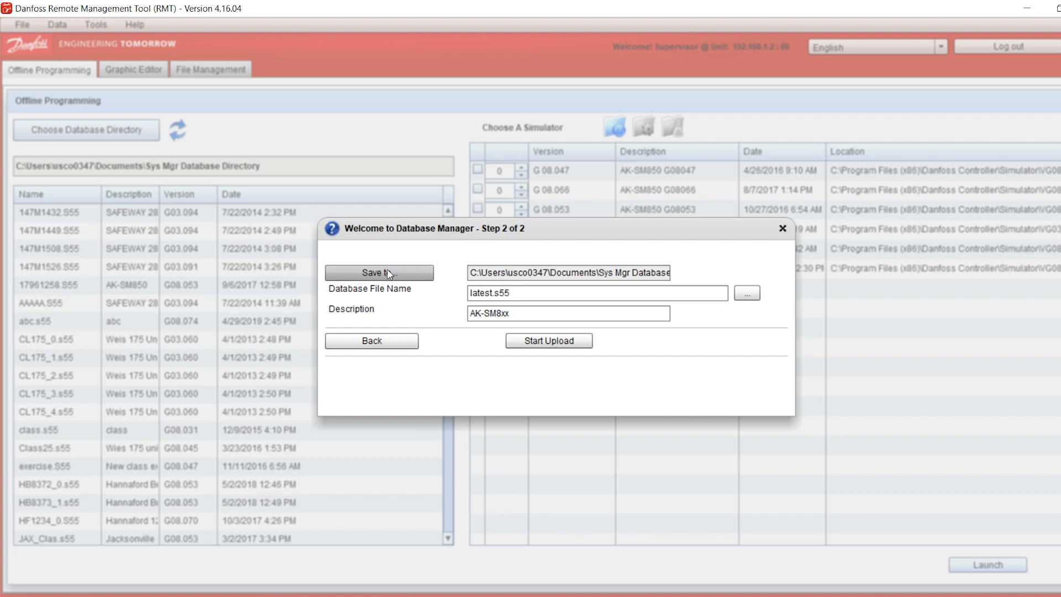
mouse_move(450, 322)
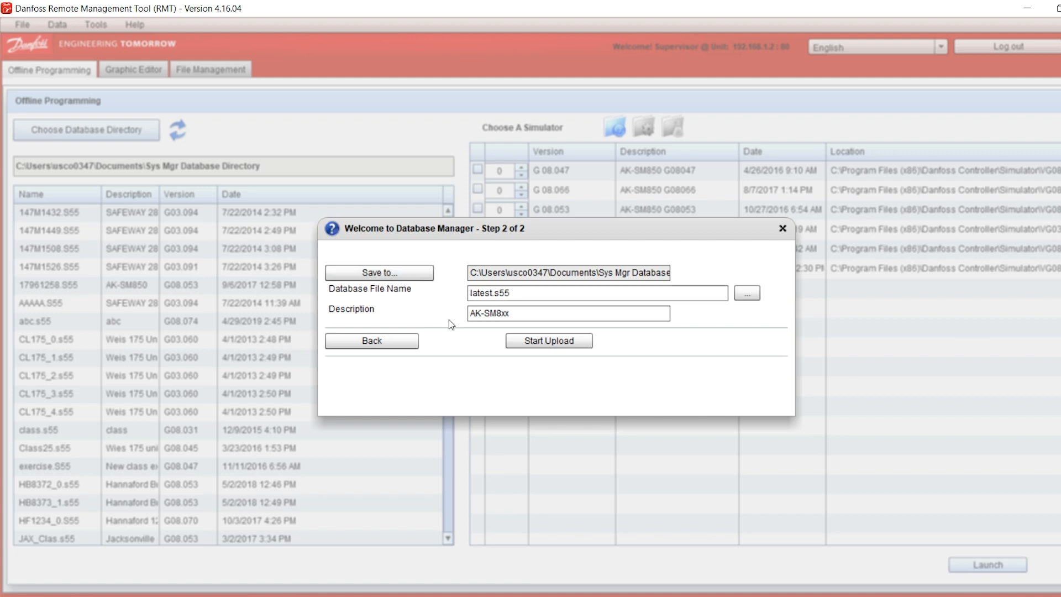
mouse_move(474, 374)
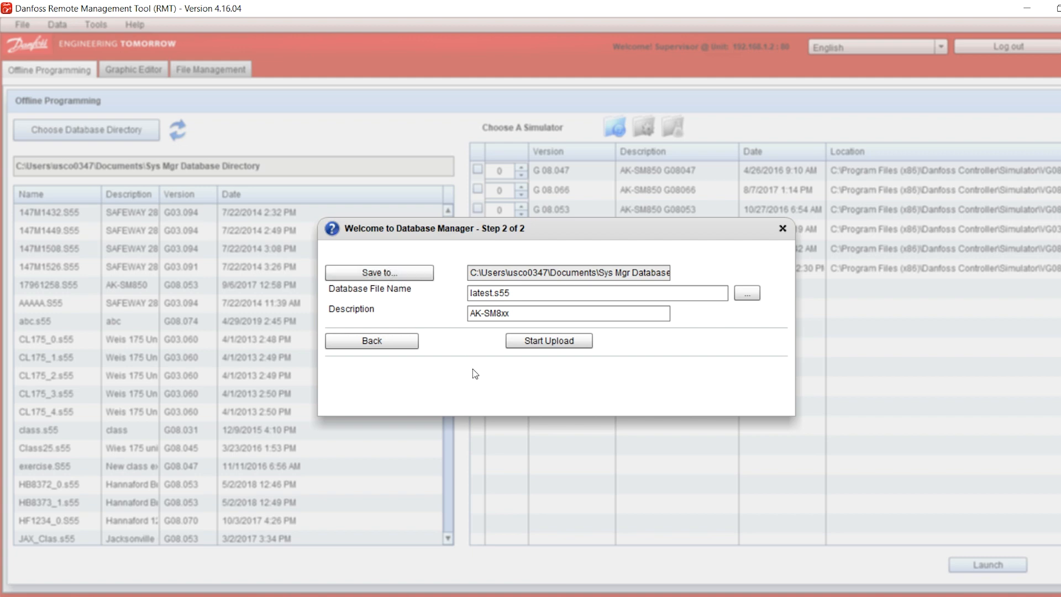
mouse_move(463, 277)
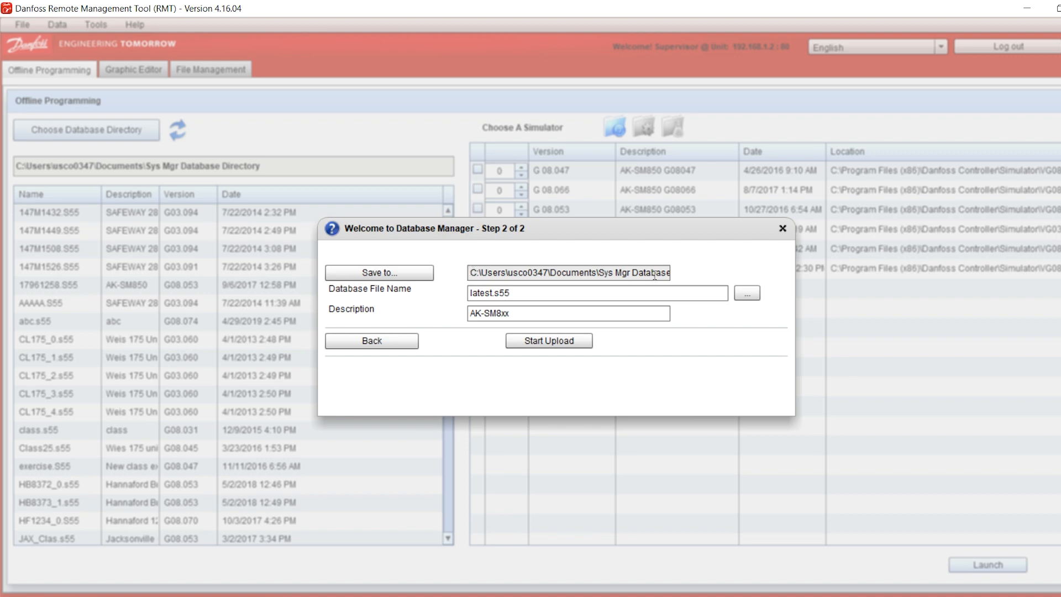
mouse_move(632, 377)
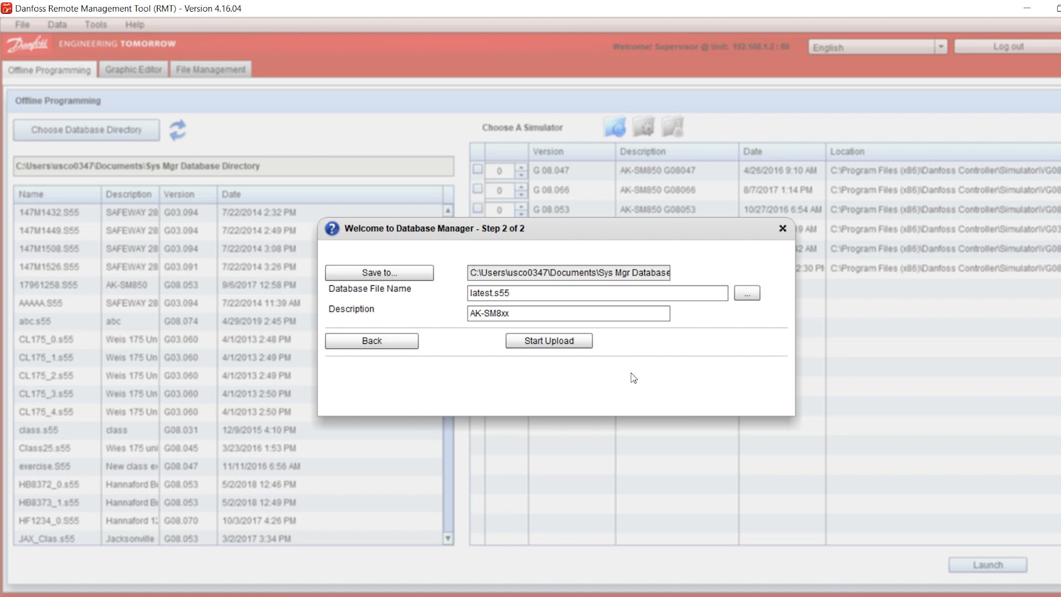
mouse_move(629, 387)
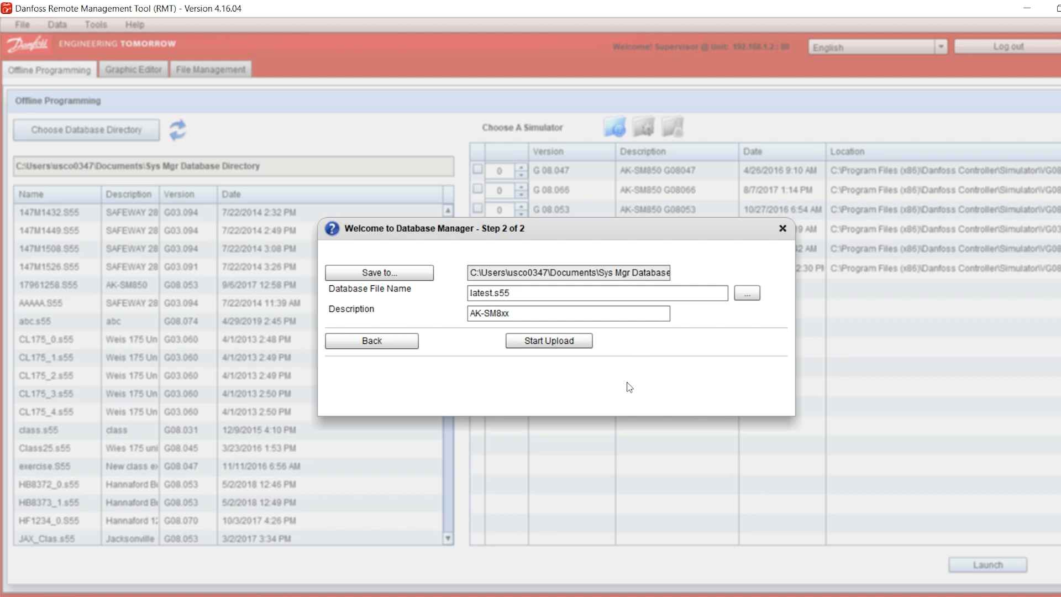
mouse_move(427, 300)
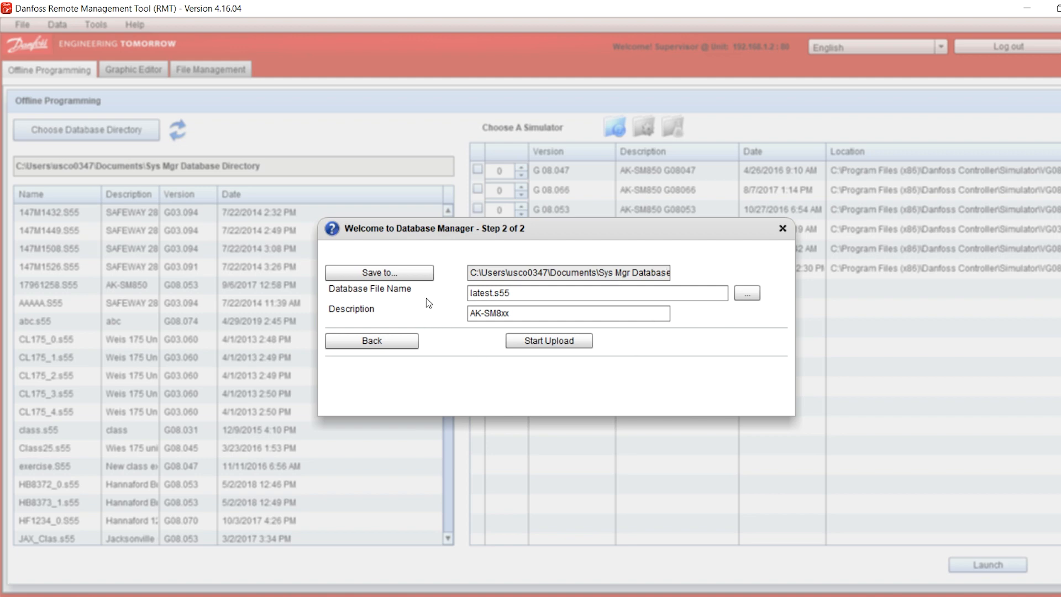
left_click(495, 293)
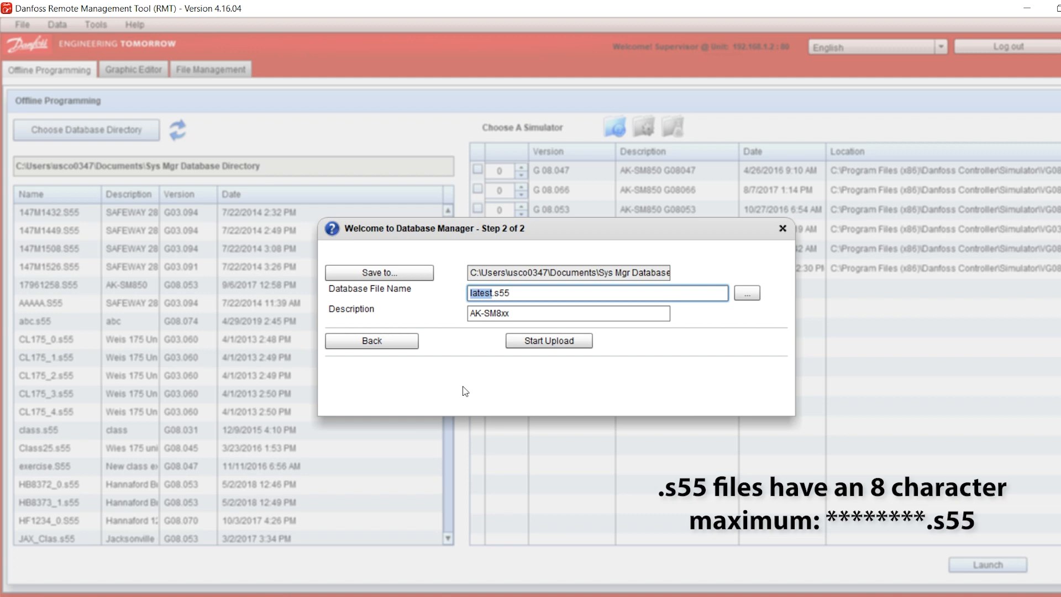
- Change the backup file name from latest.s55 to abc_33_0.s55
type("acb")
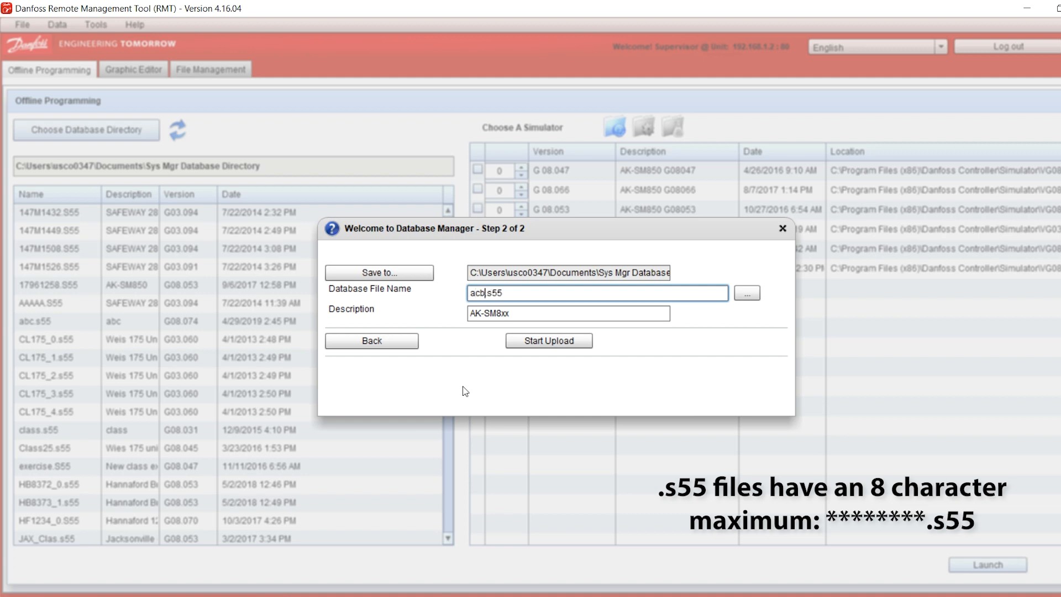
type("abc_s55")
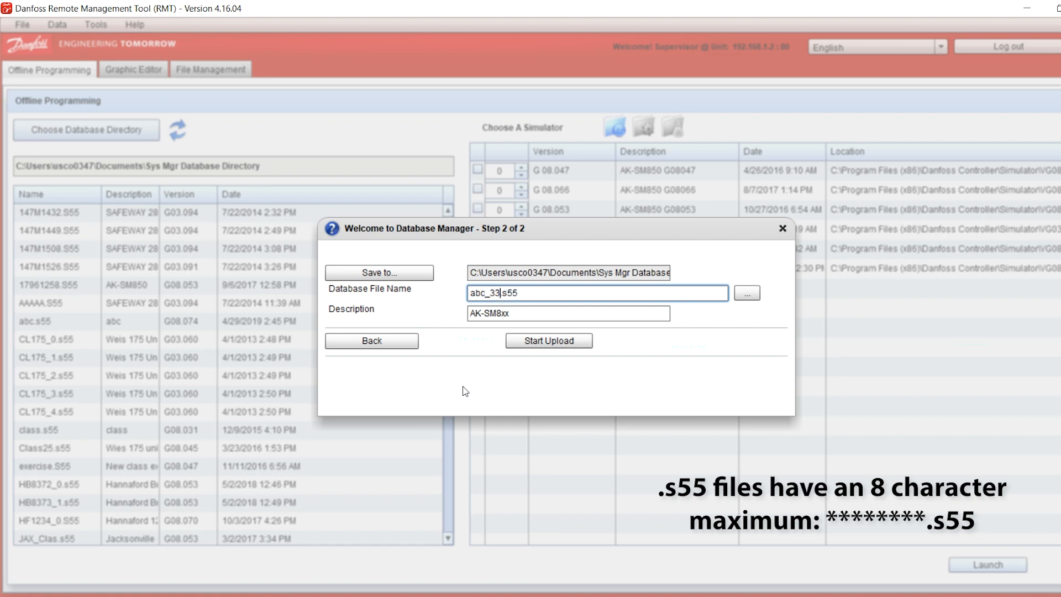
type("_0")
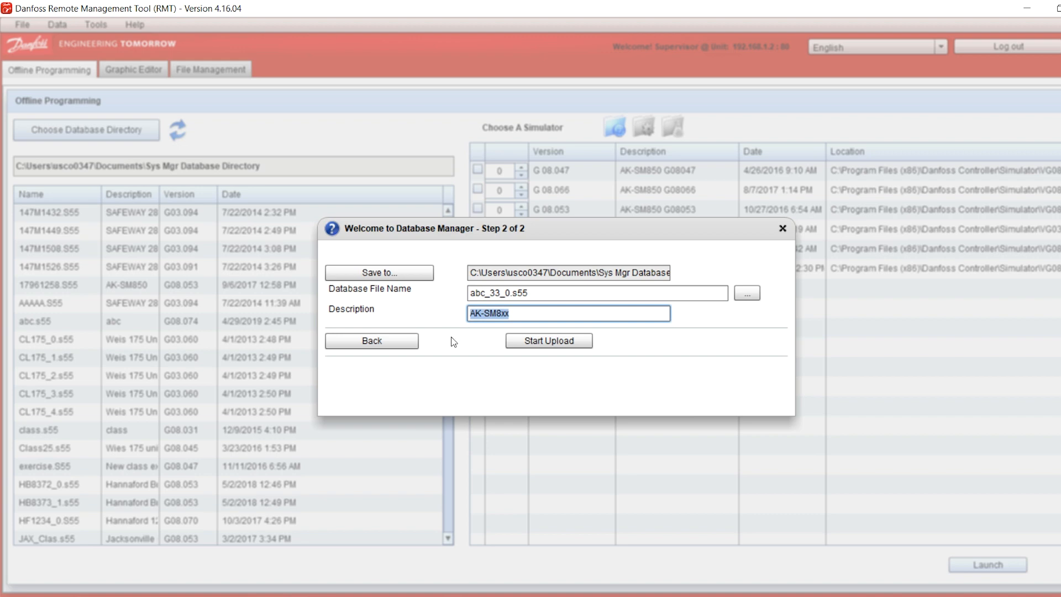
mouse_move(453, 365)
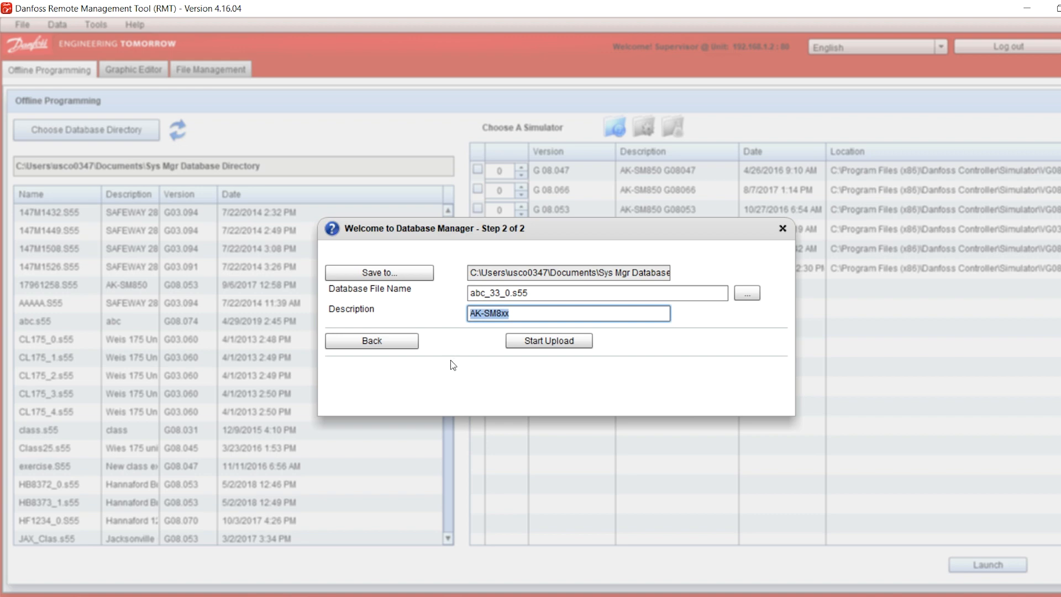
- Describe the backup as 'ABC store 33 unit 0' and start uploading the database to the PC
type("ABC")
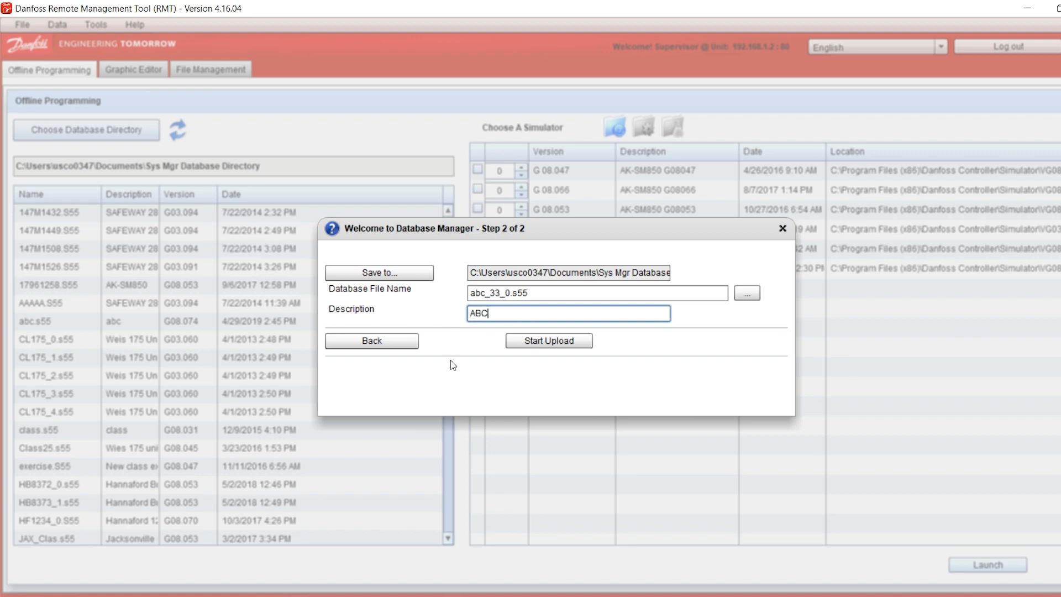
type("store")
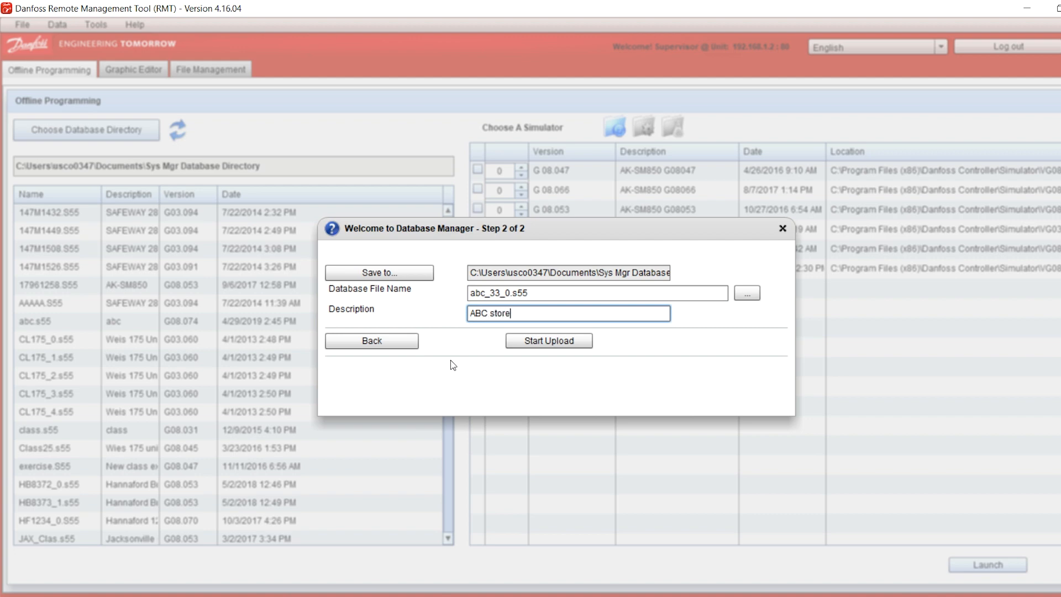
type("33")
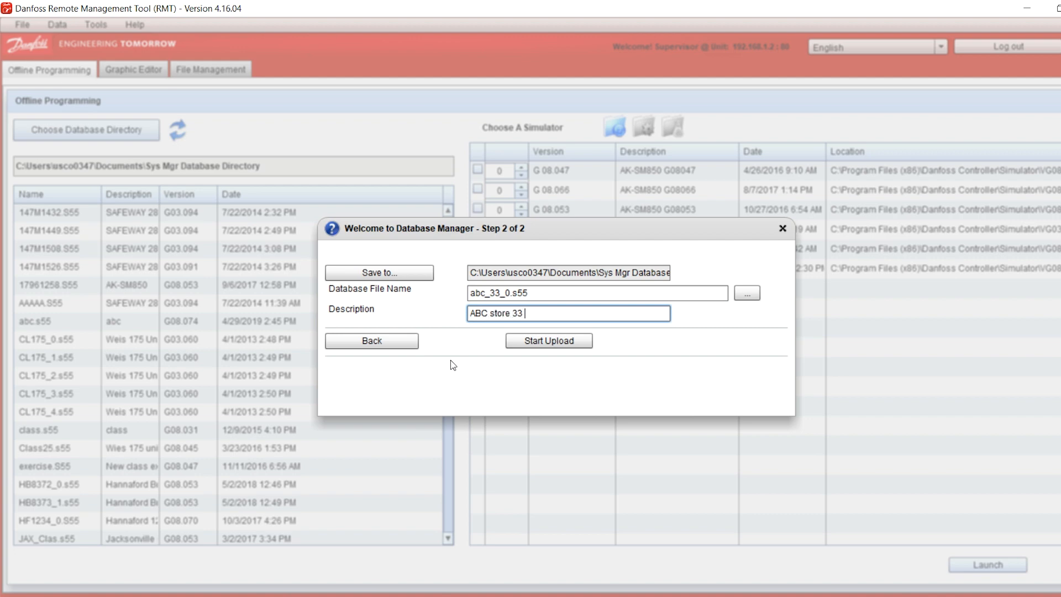
type("unit")
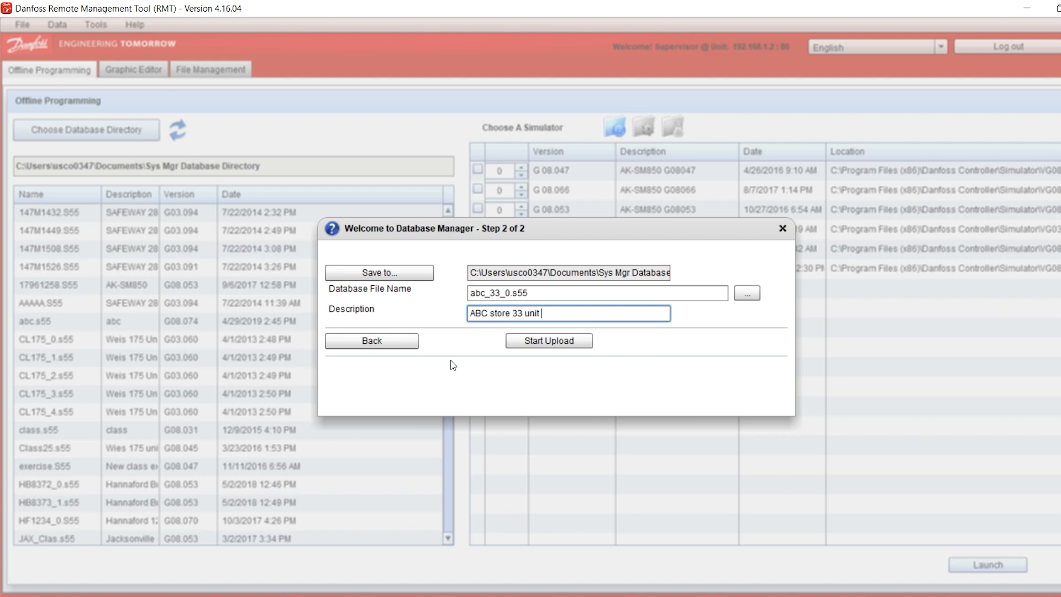
type("0")
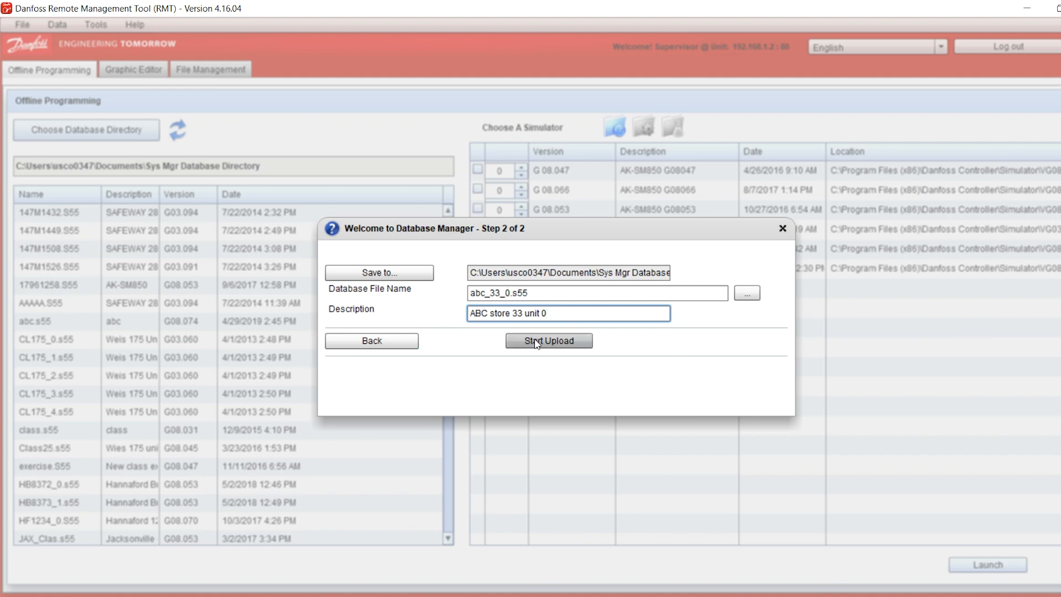
left_click(548, 340)
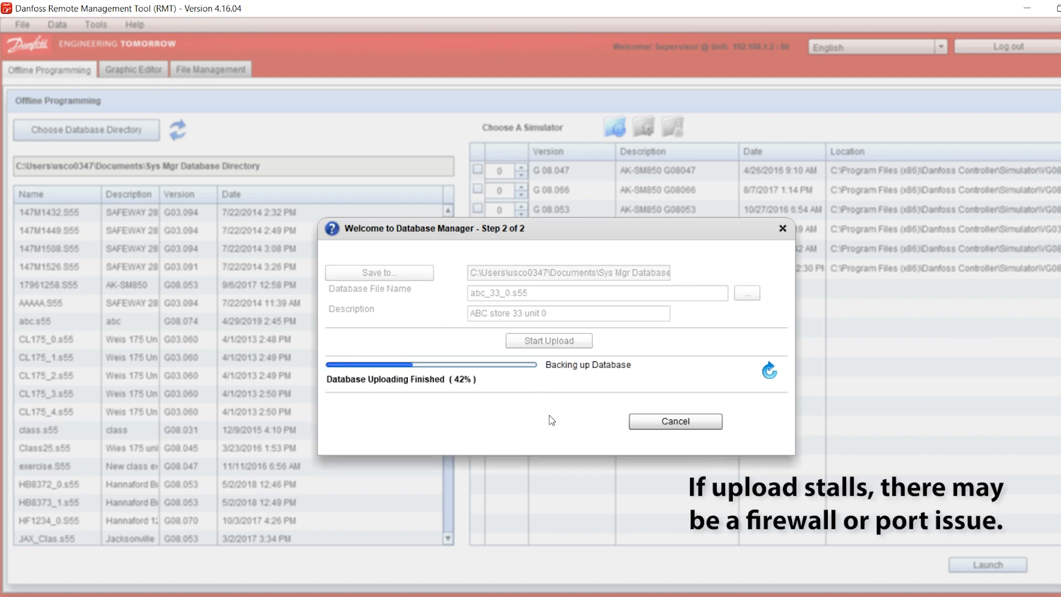
mouse_move(559, 424)
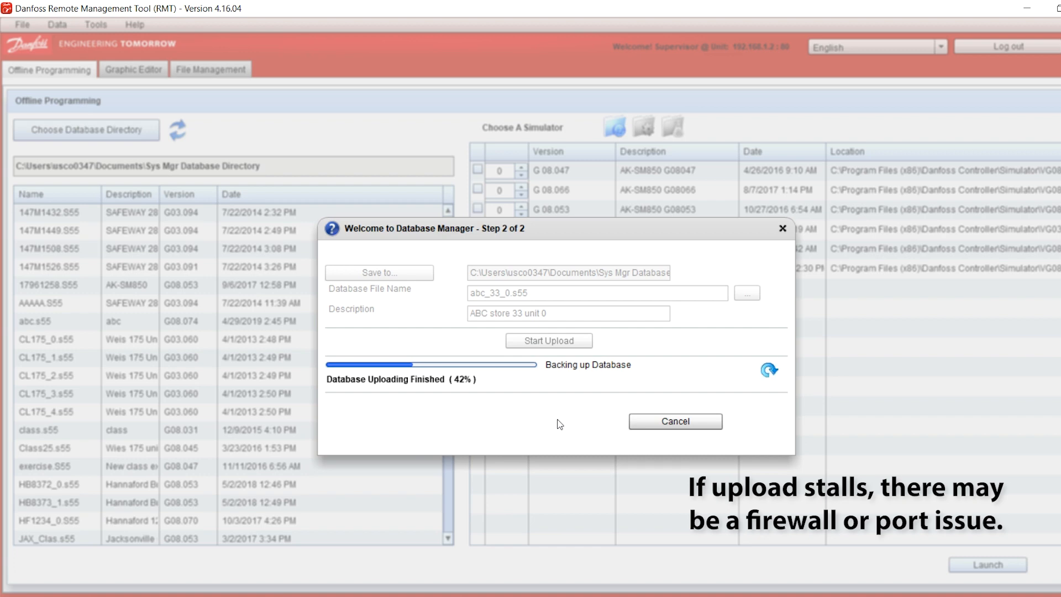
mouse_move(541, 396)
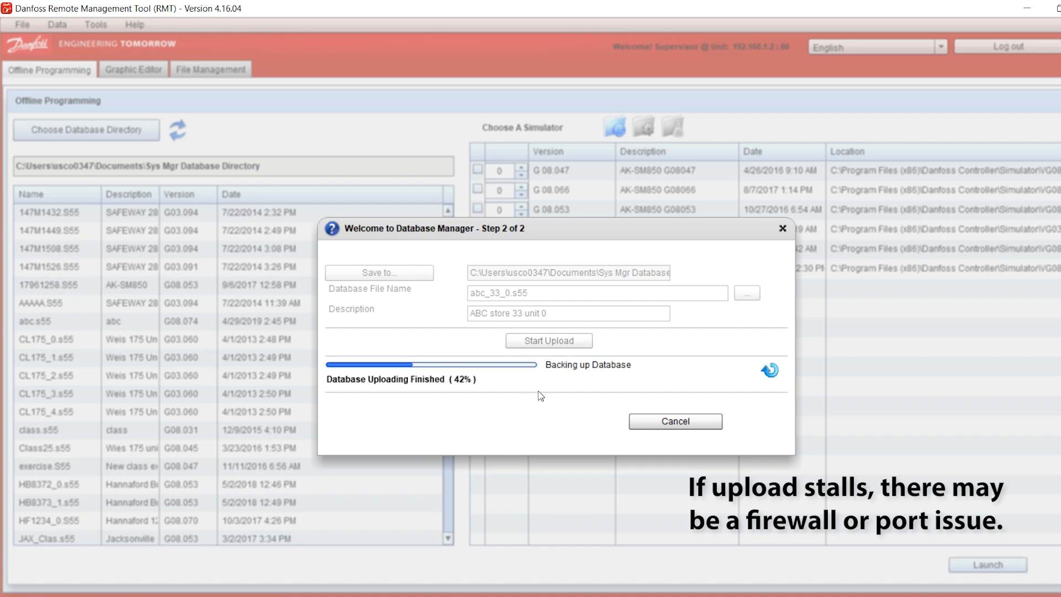
mouse_move(585, 380)
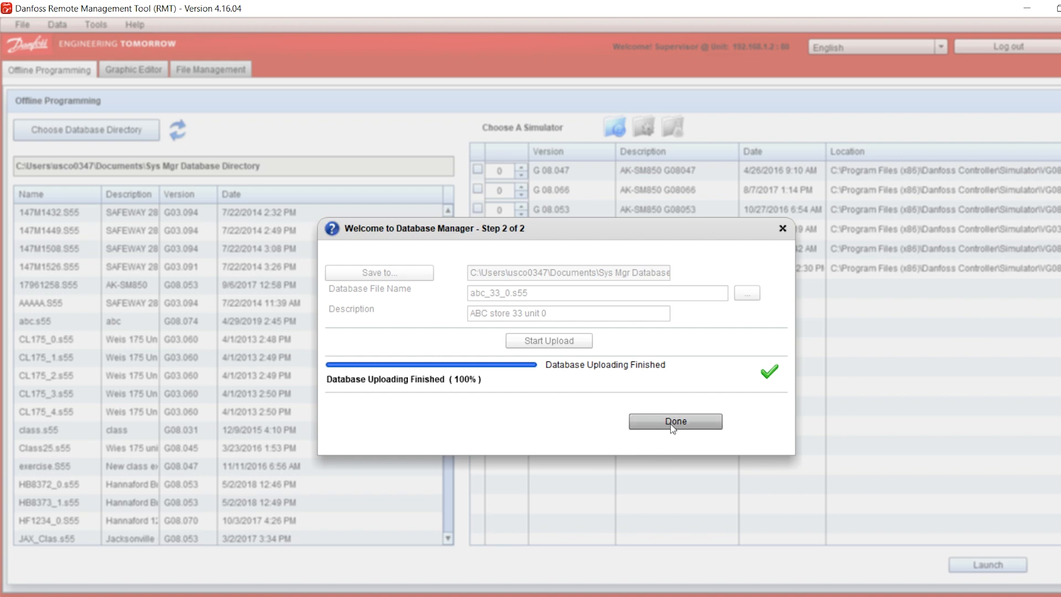
- Close the finished Database Manager with Done and reopen the Tools menu
left_click(676, 421)
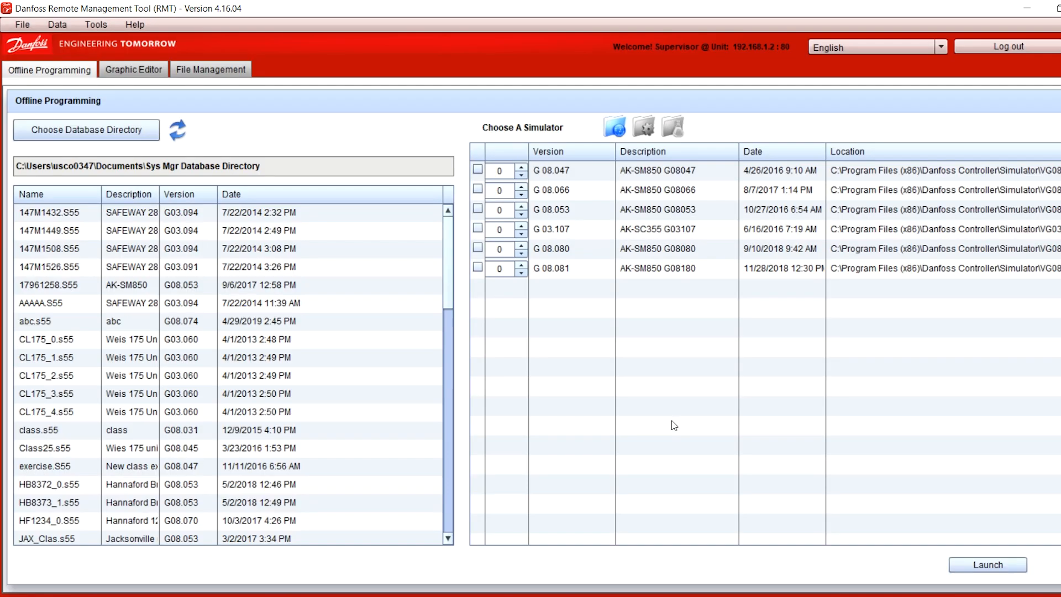
left_click(44, 375)
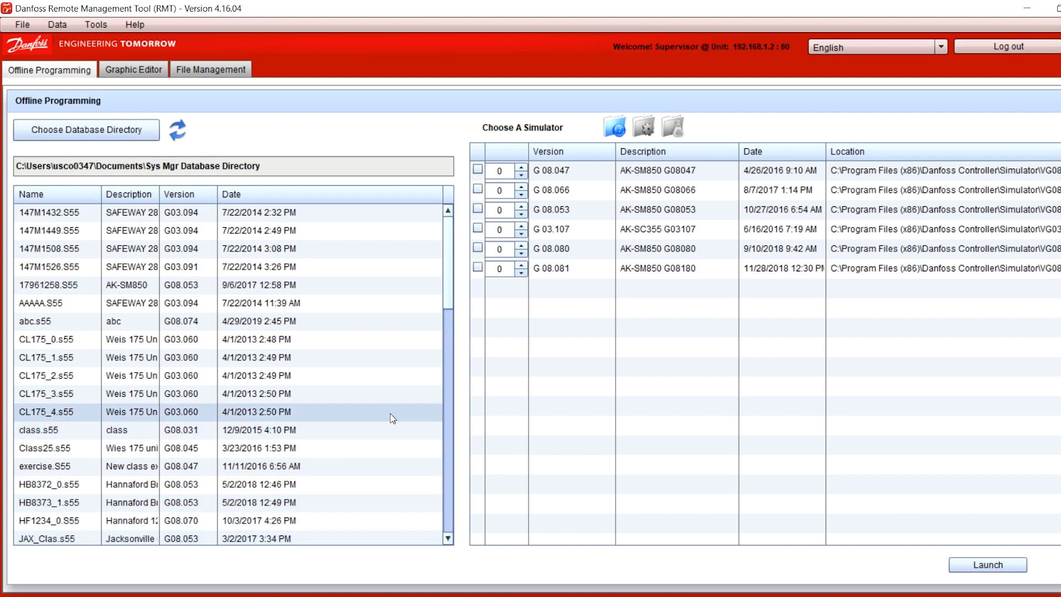
left_click(35, 320)
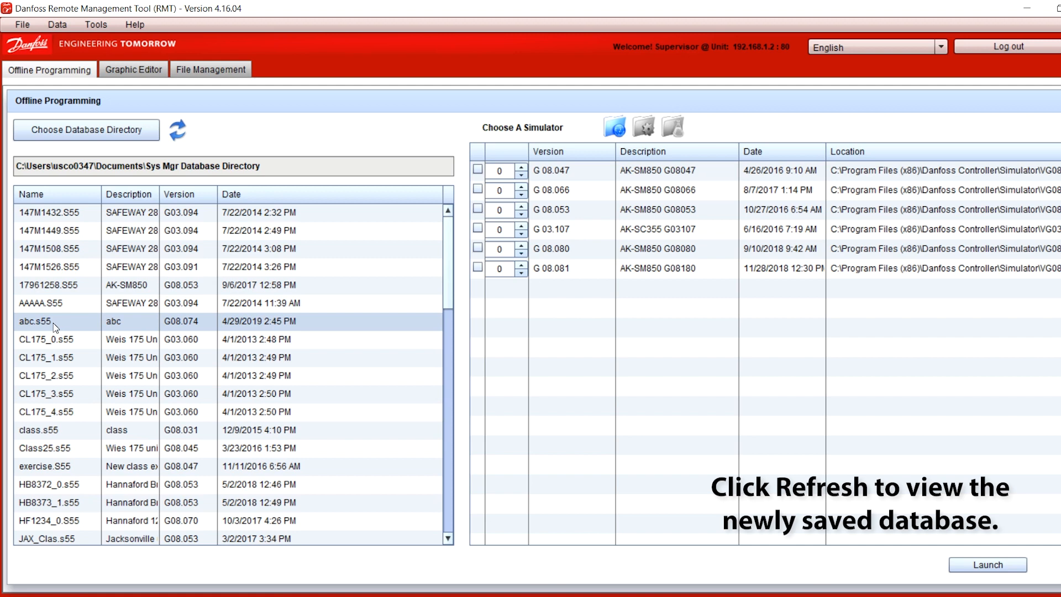
mouse_move(73, 331)
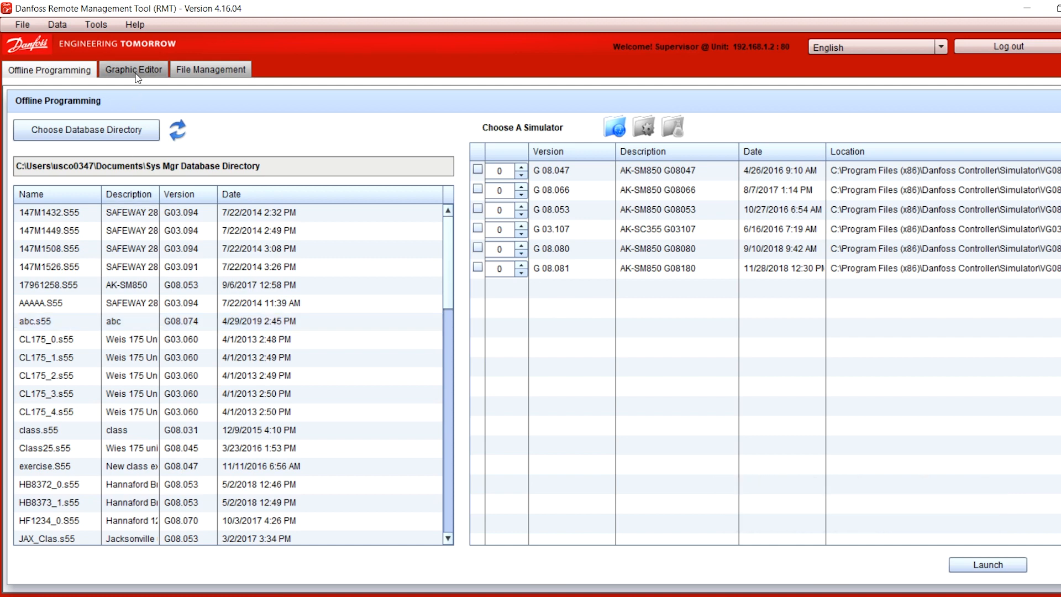
left_click(96, 24)
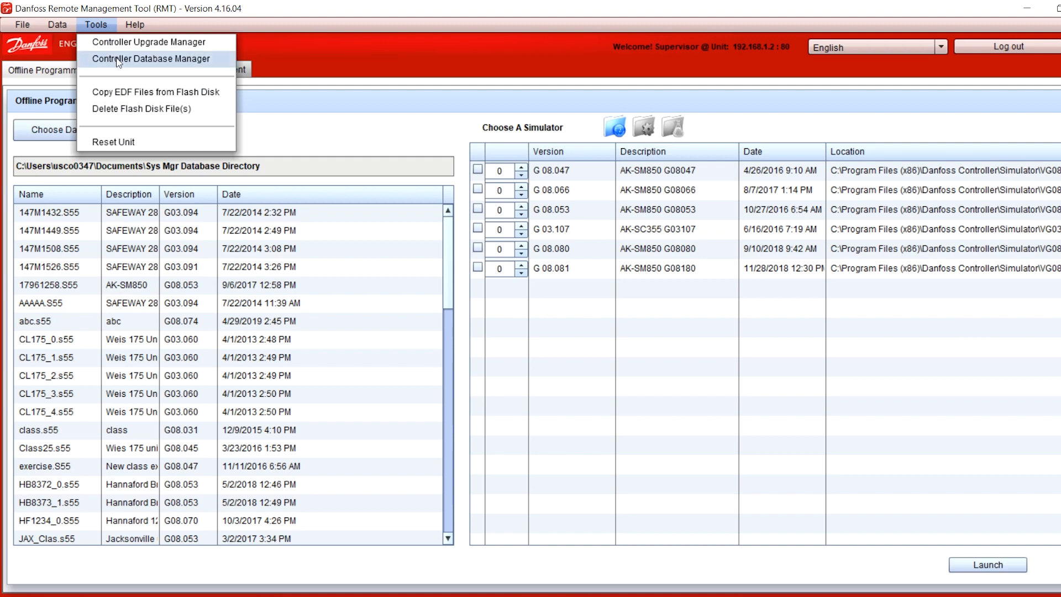
- In the Database Manager choose Load Database to the Unit (Download), connect, and proceed after the checks pass
left_click(149, 58)
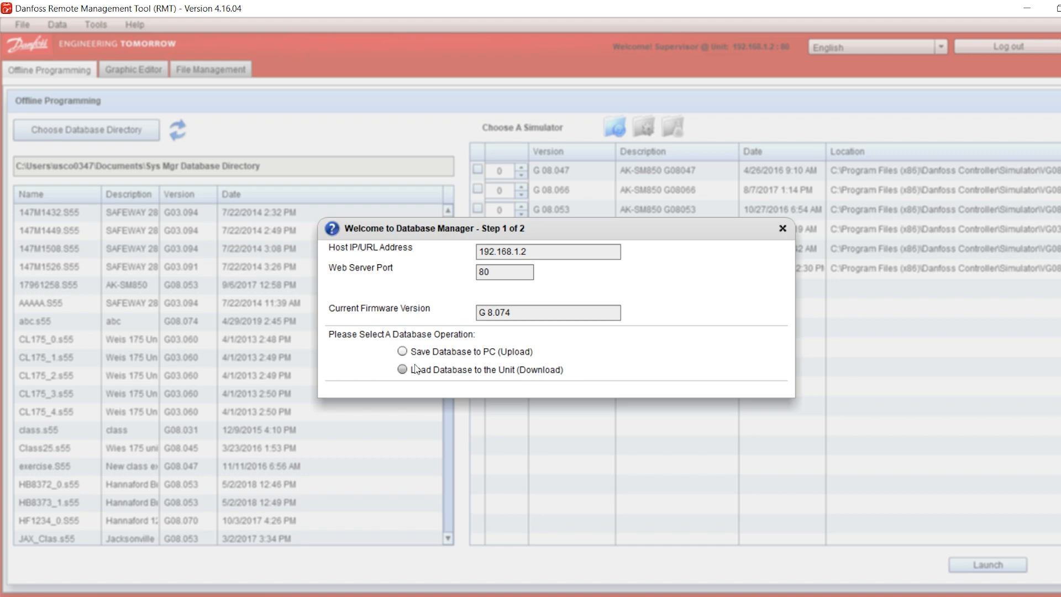
left_click(402, 369)
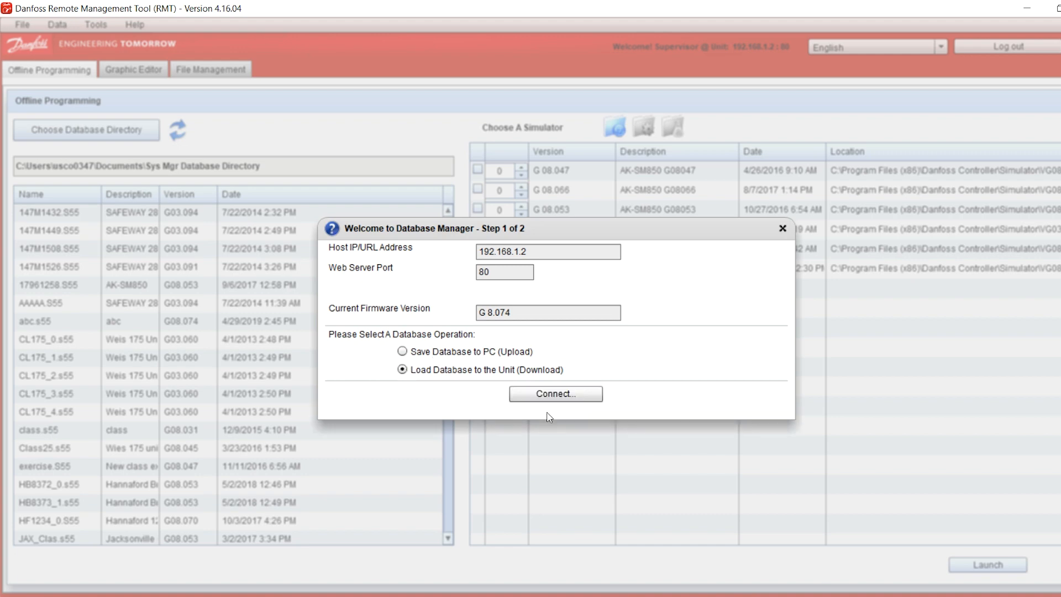
left_click(555, 393)
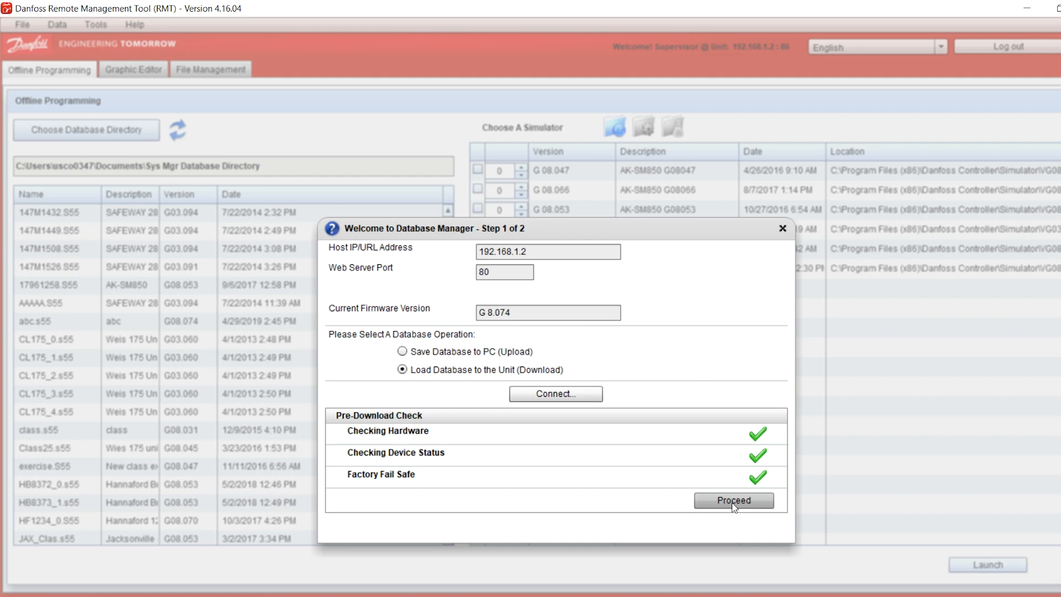
left_click(734, 501)
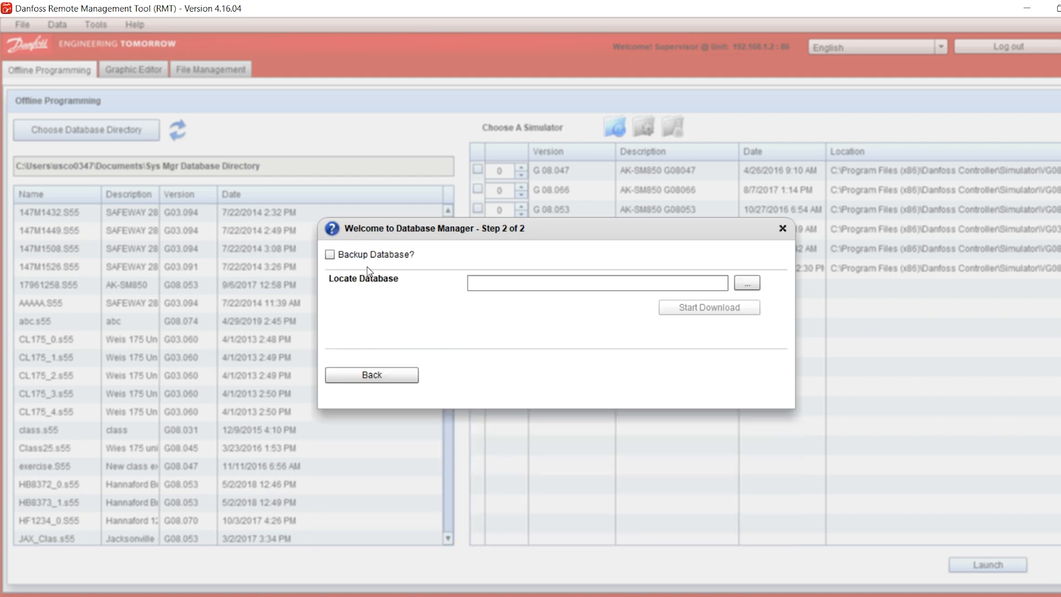
mouse_move(415, 287)
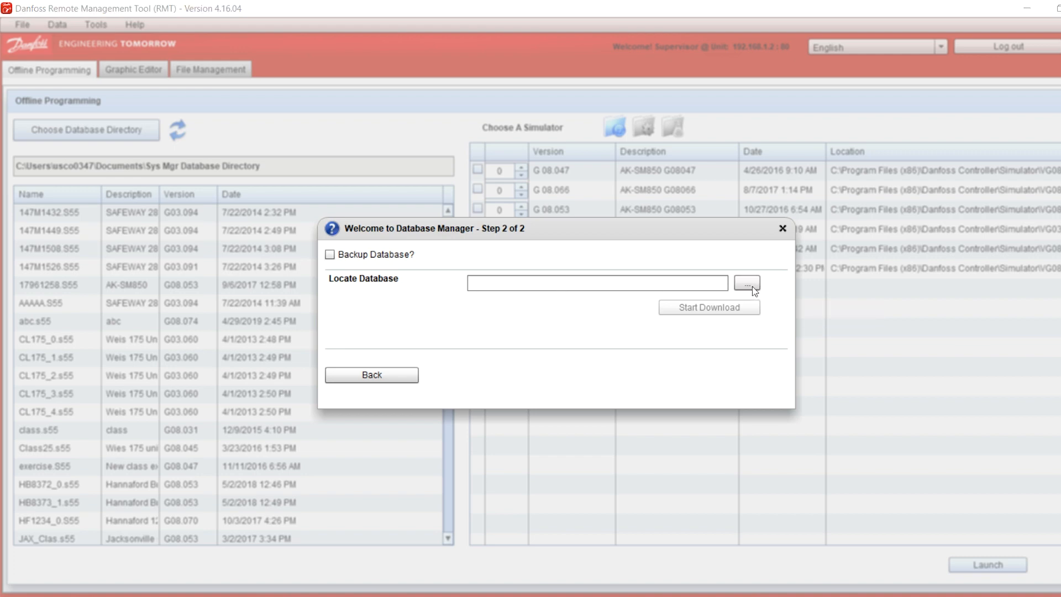
- Browse the Sys Mgr Database Directory and select abc_0.s55 as the database to load
left_click(747, 283)
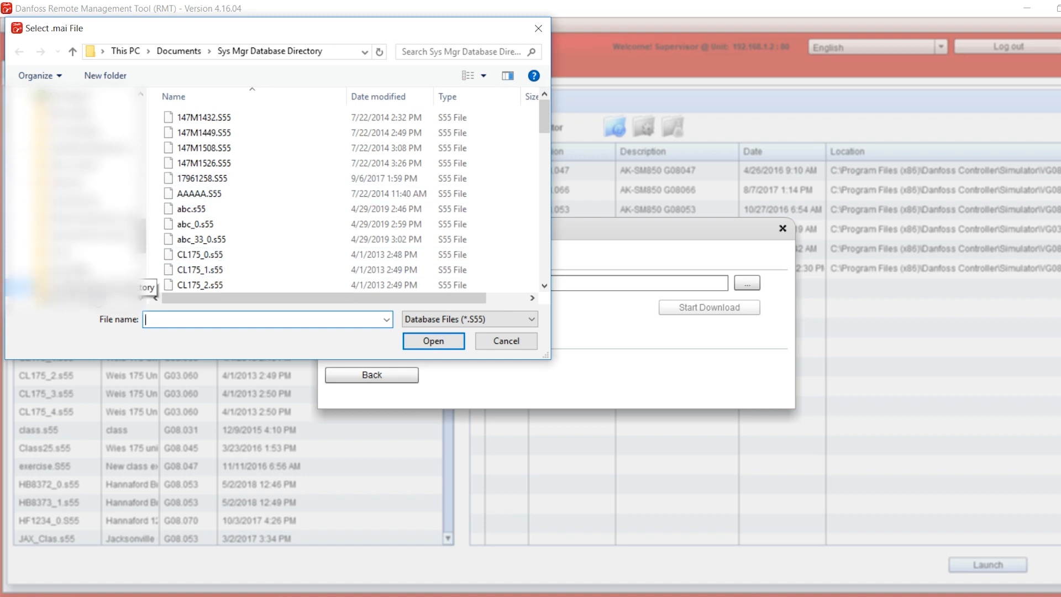
left_click(192, 223)
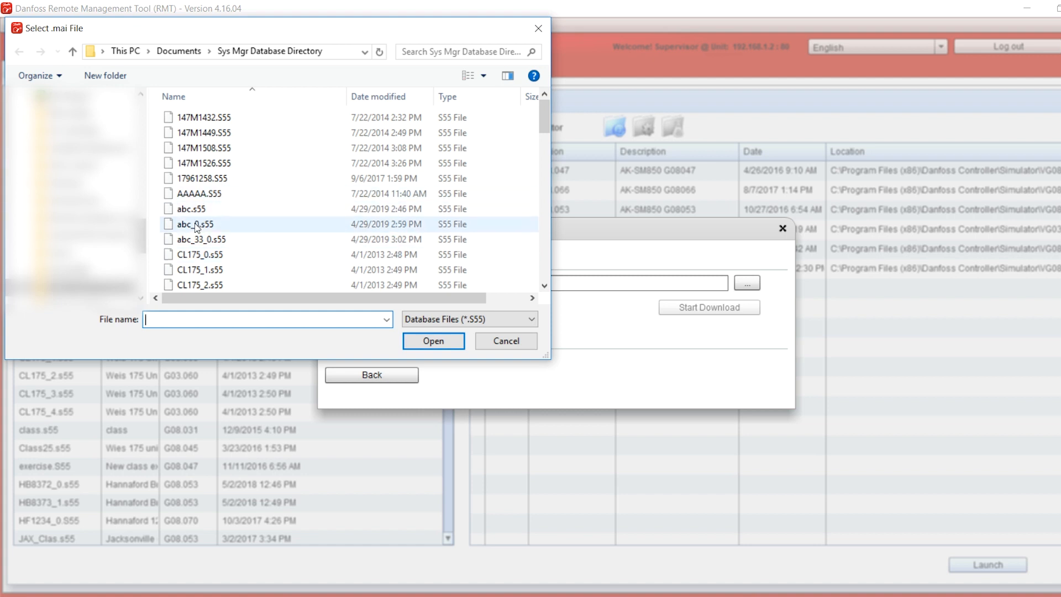
left_click(201, 239)
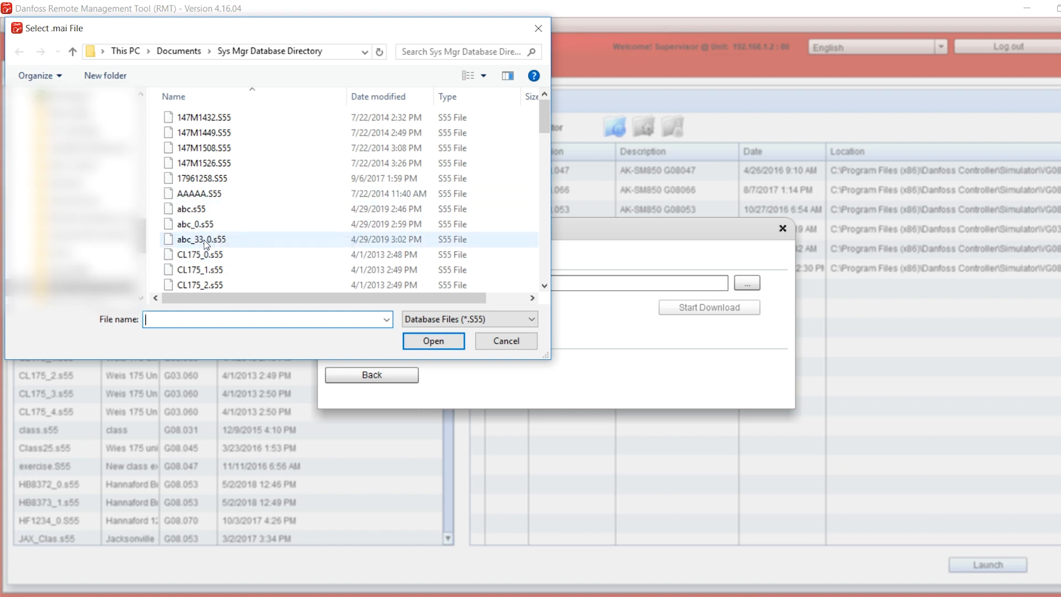
left_click(194, 223)
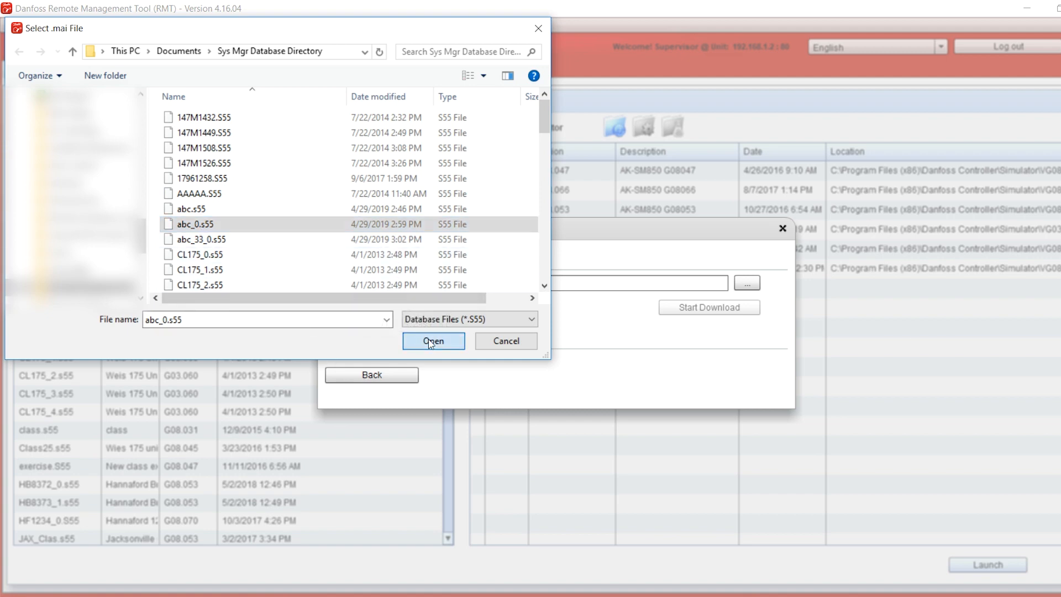
left_click(433, 340)
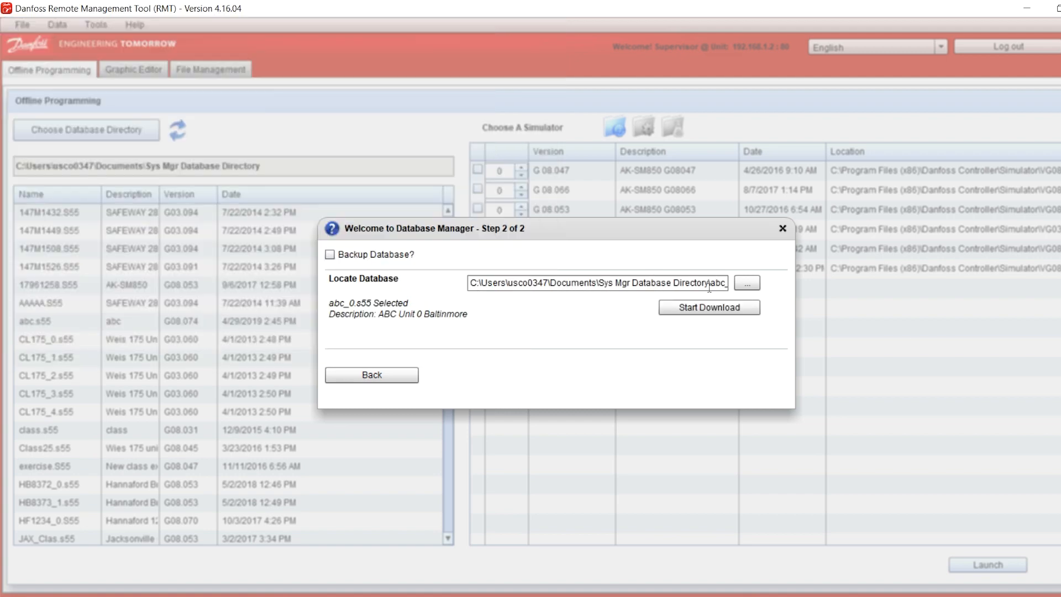
mouse_move(709, 312)
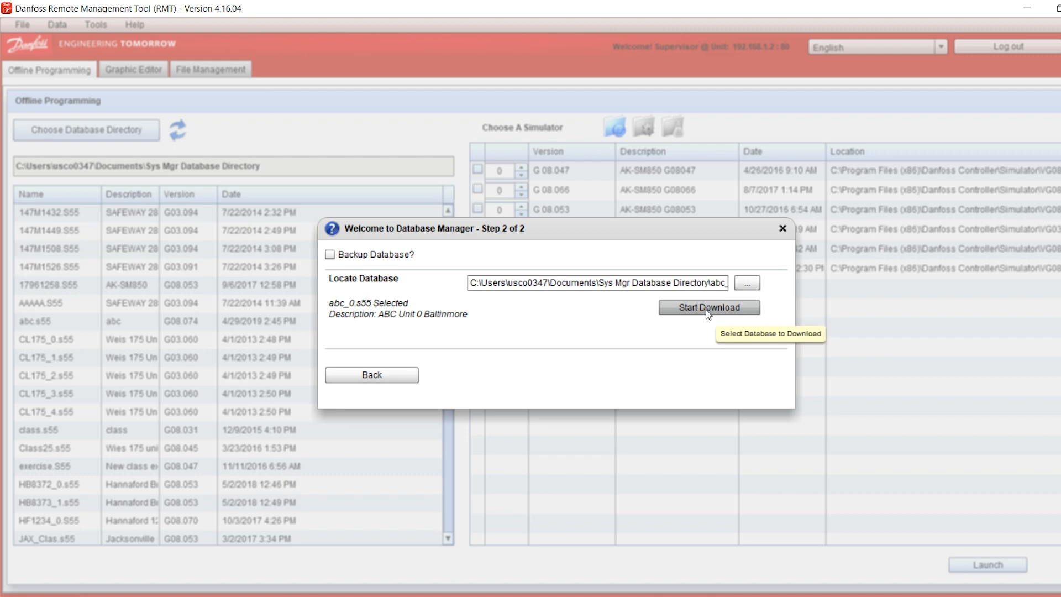
- Start the download of abc_0.s55 to the unit and accept the remote-upgrade disclaimer
left_click(710, 307)
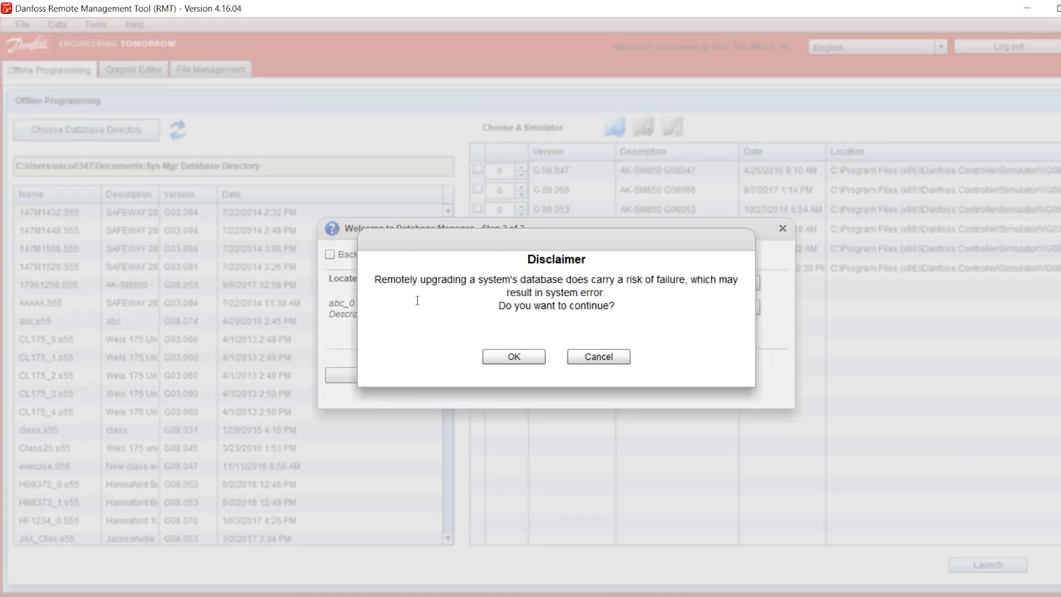
mouse_move(522, 333)
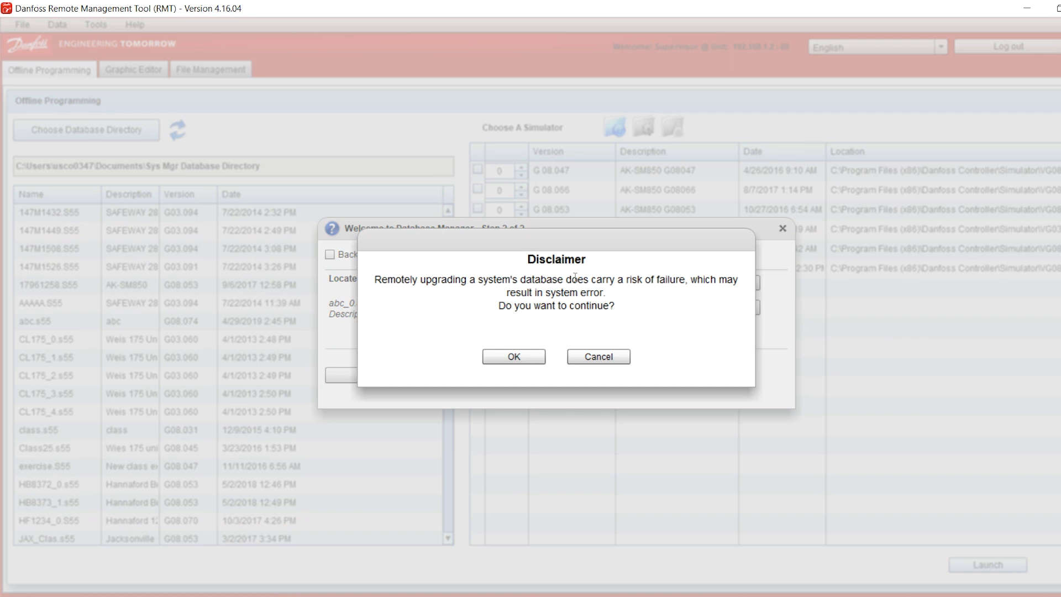
mouse_move(709, 310)
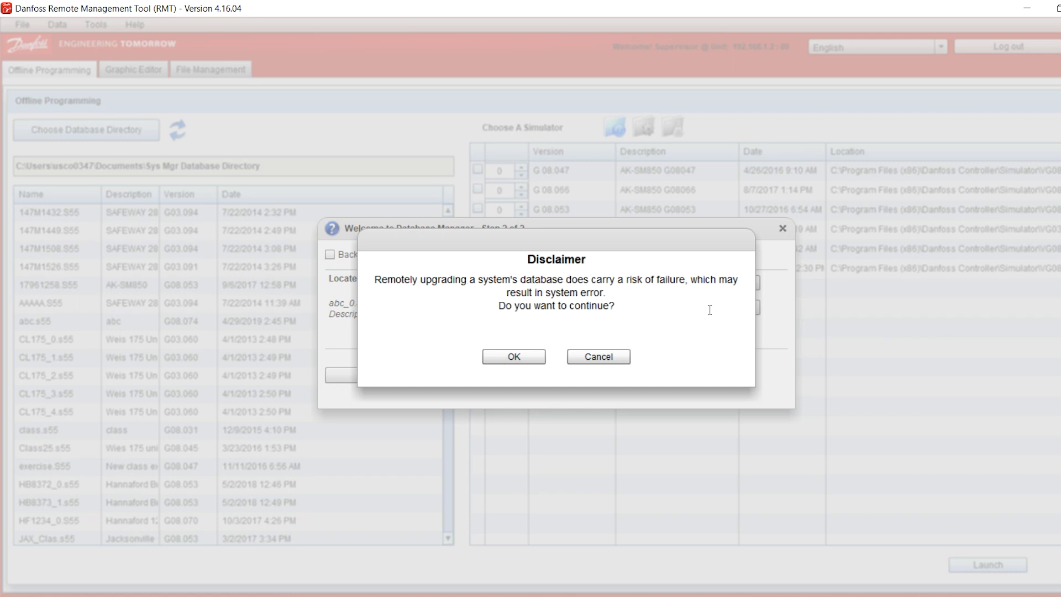
mouse_move(579, 331)
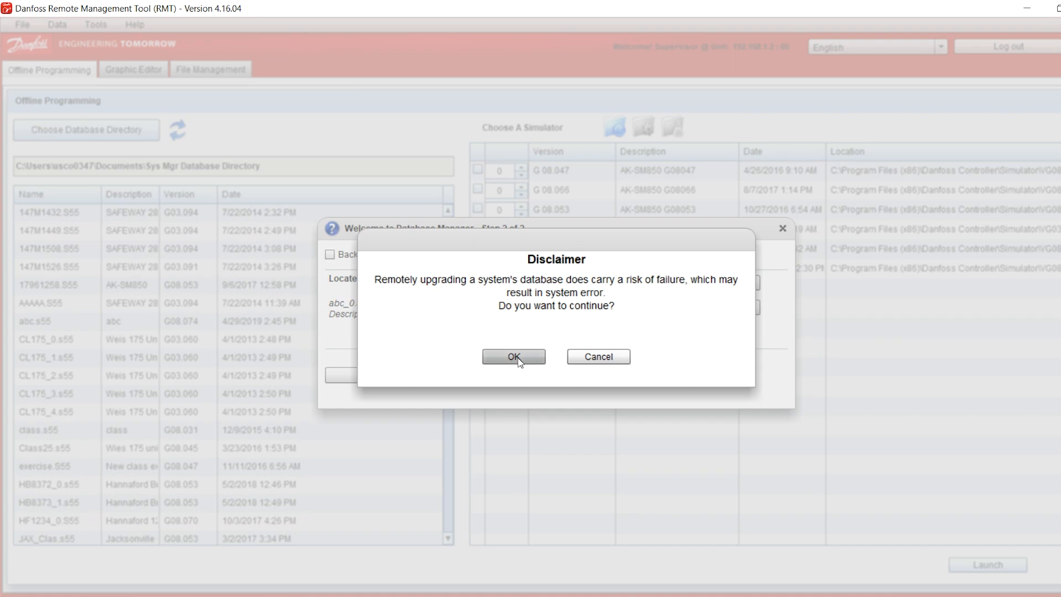
left_click(513, 356)
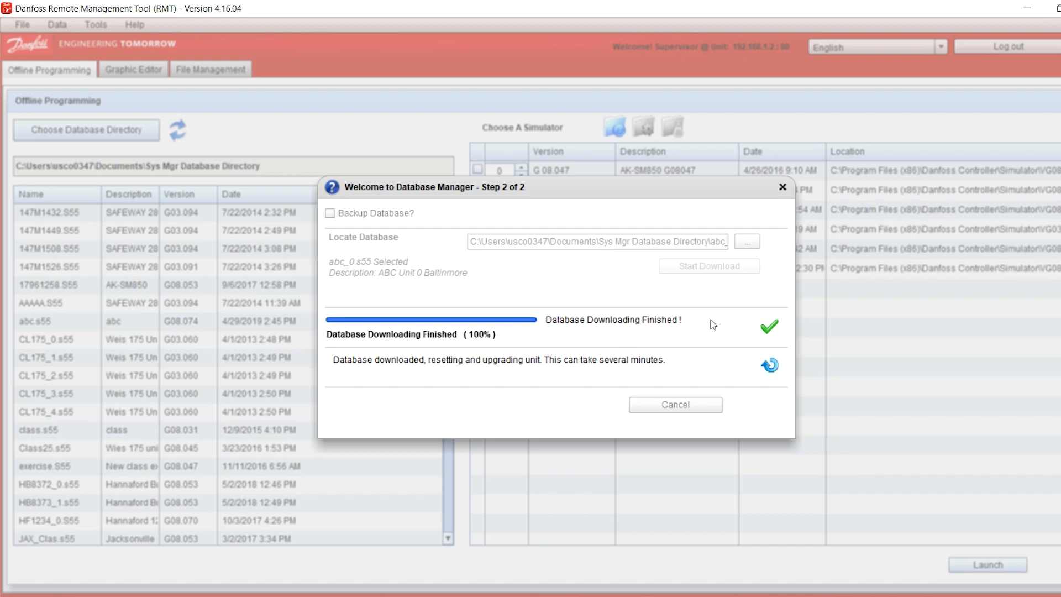
mouse_move(749, 329)
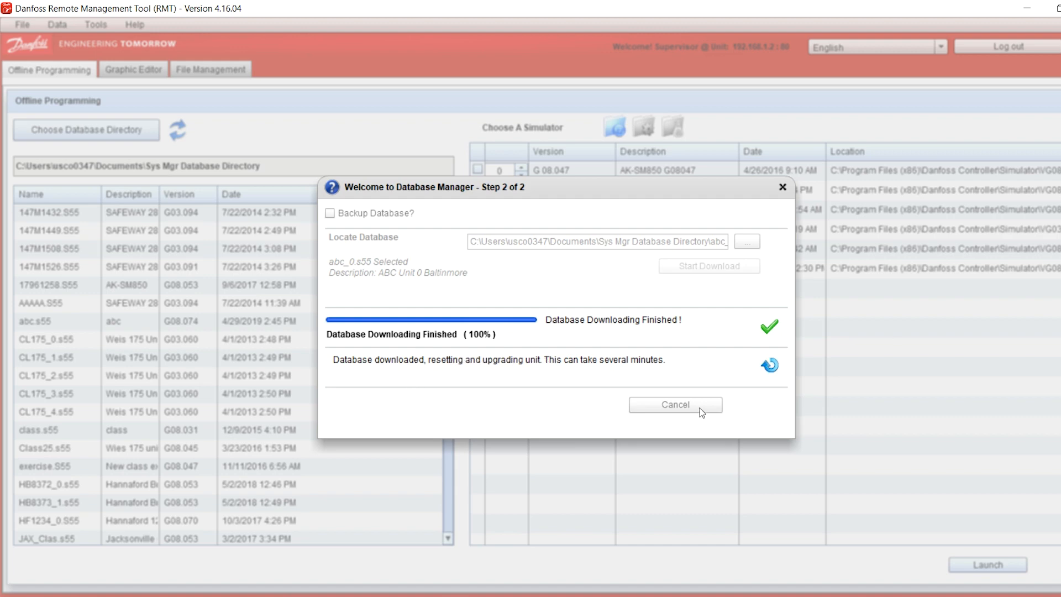
mouse_move(769, 371)
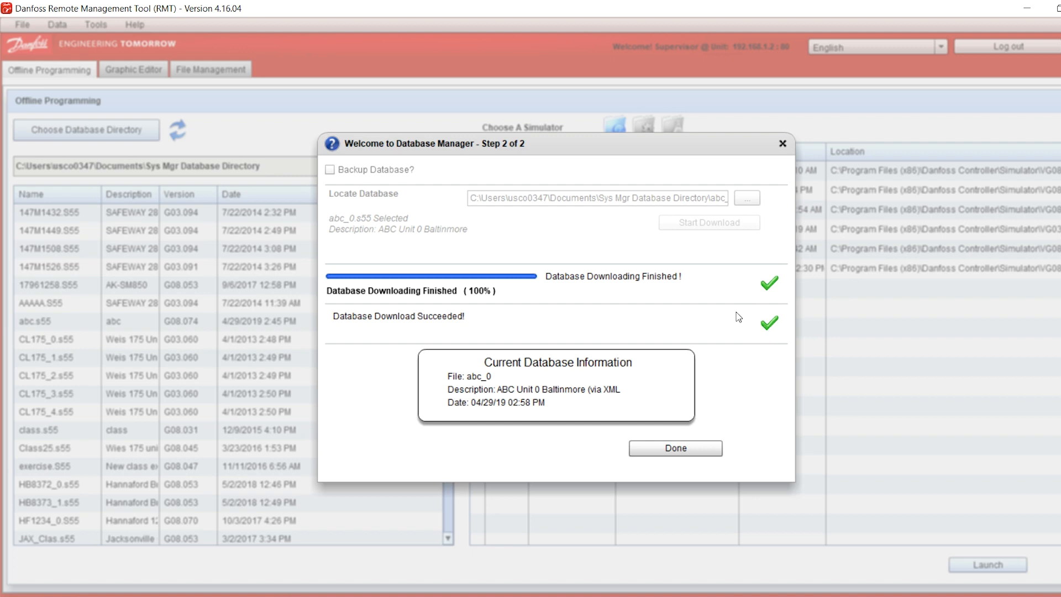
mouse_move(504, 413)
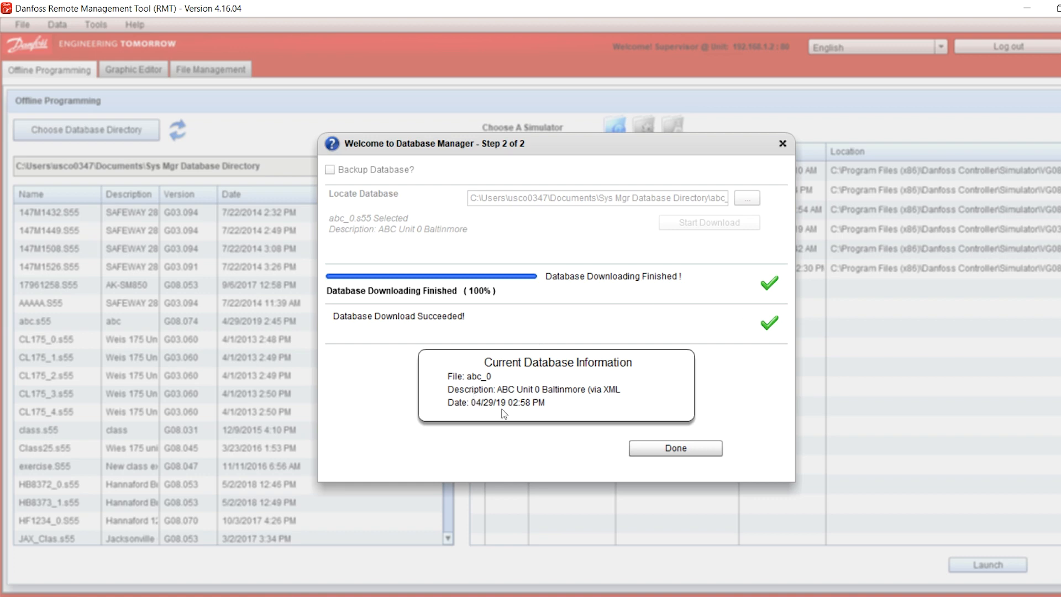
mouse_move(469, 394)
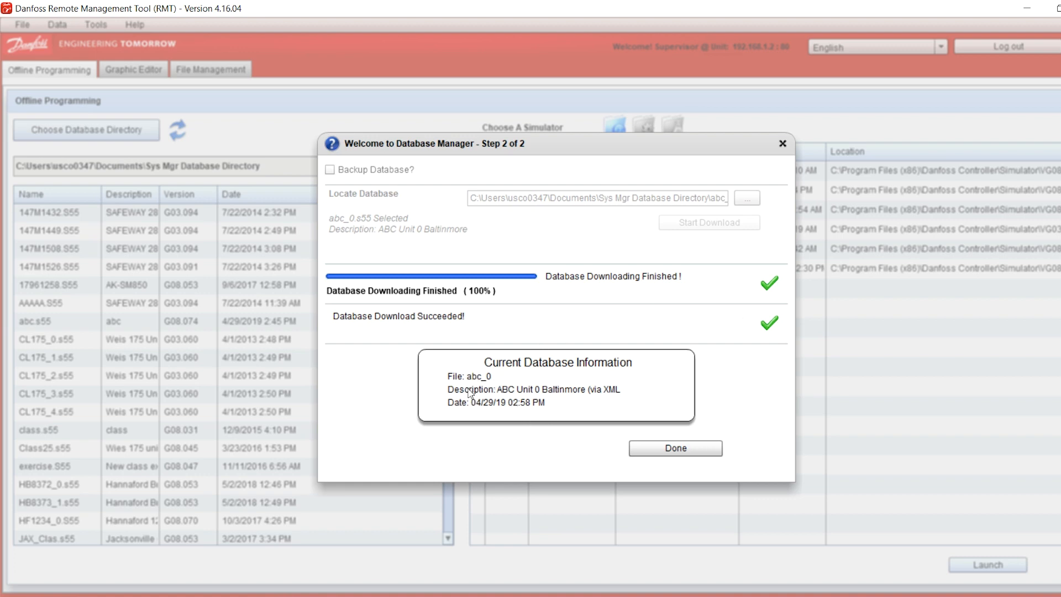
mouse_move(529, 441)
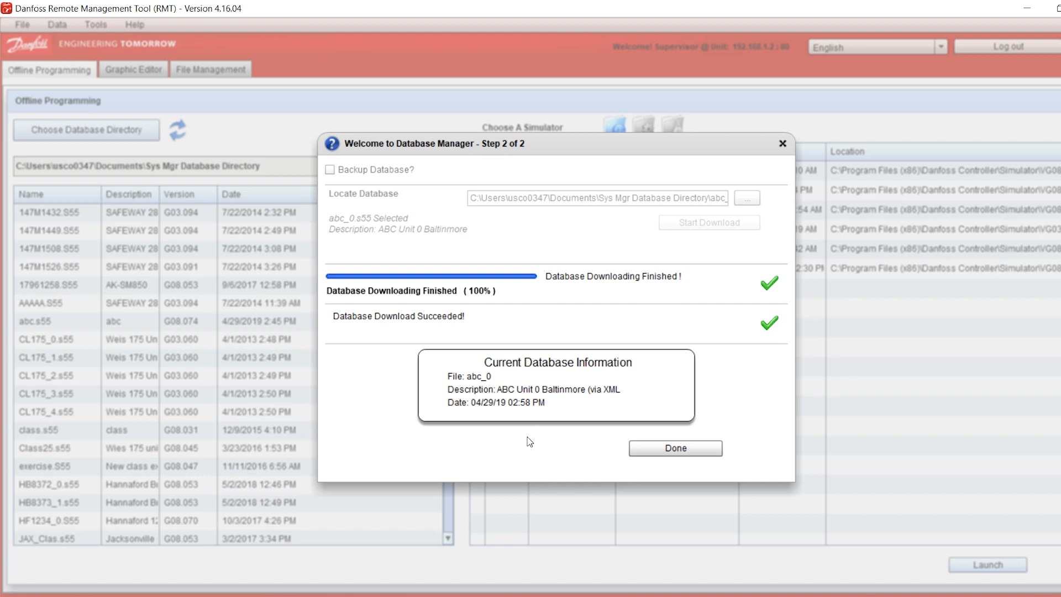
mouse_move(519, 433)
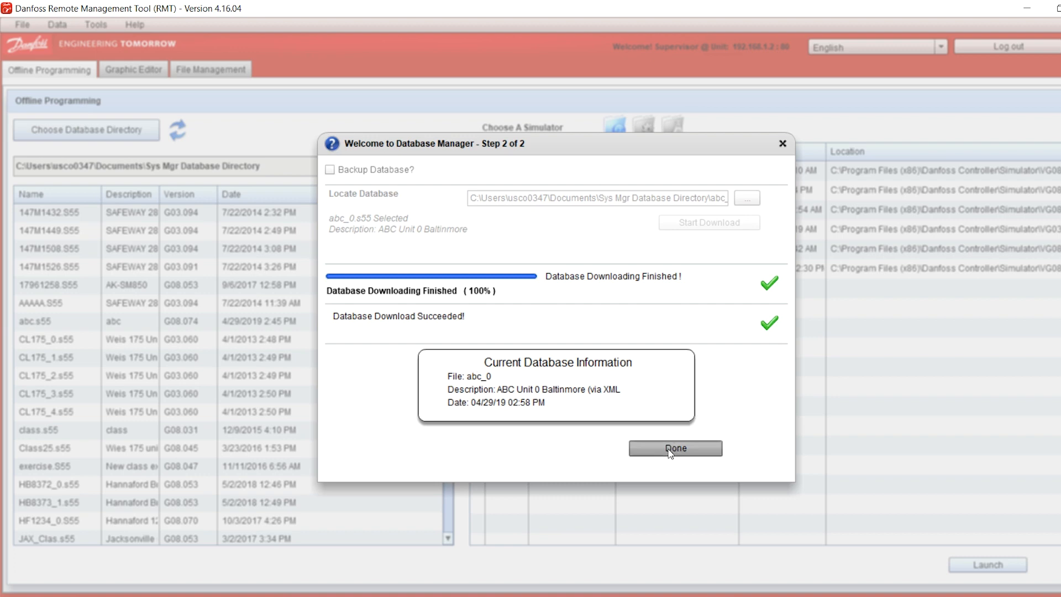
- Finish with Done, leaving the Database Manager after the abc_0 download
left_click(676, 449)
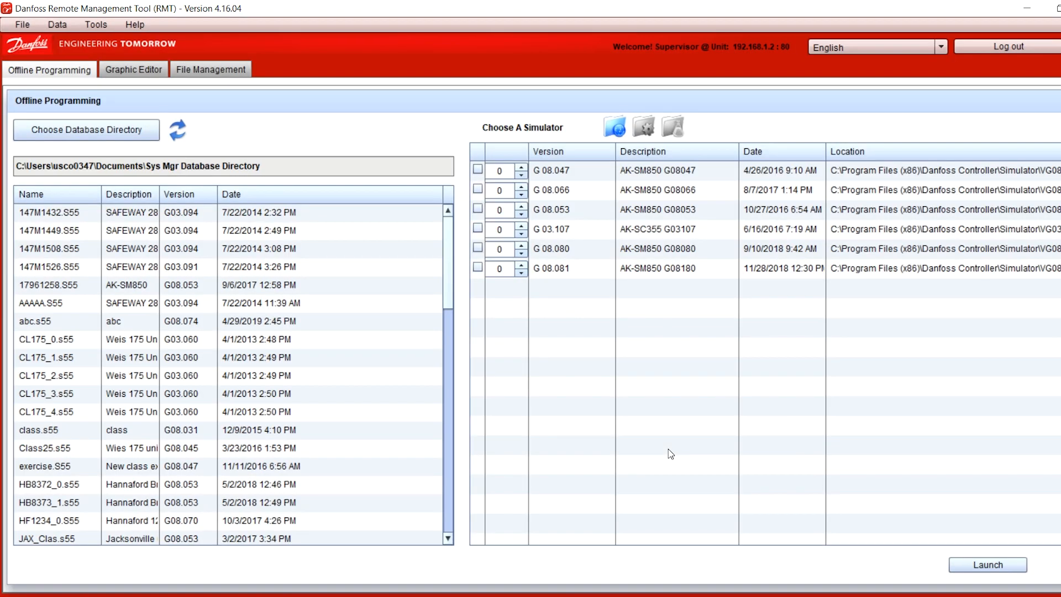
mouse_move(792, 233)
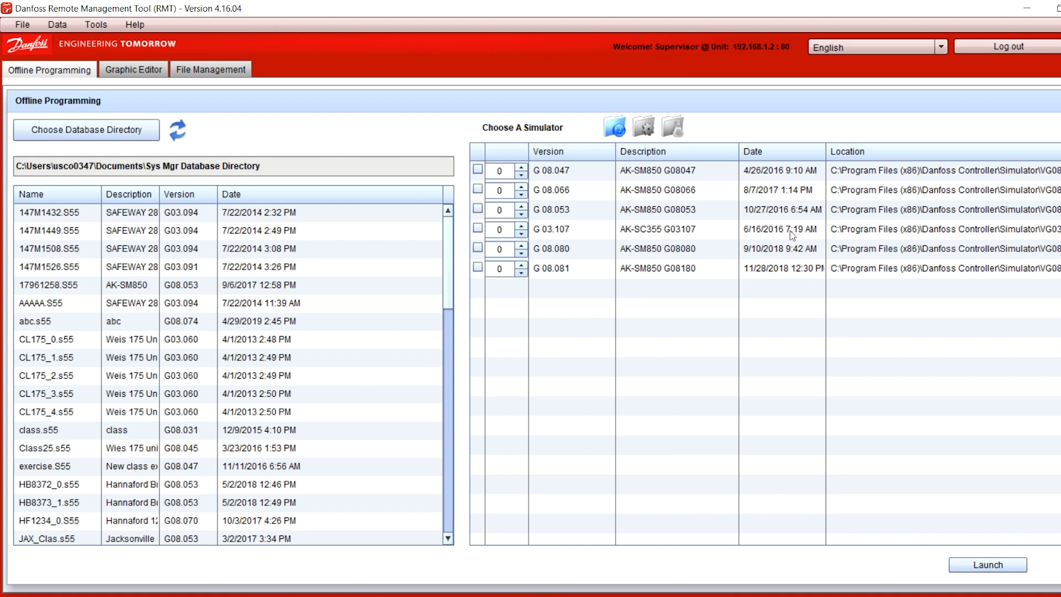
- Log out of the unit, acknowledge the message, and review the greyed-out Tools menu
left_click(1010, 47)
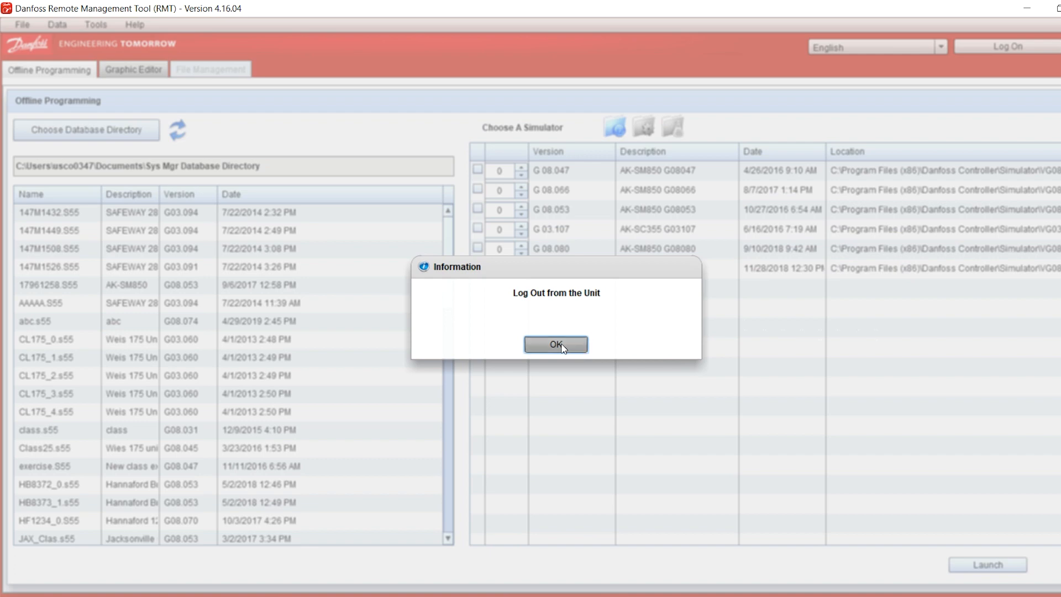
left_click(556, 345)
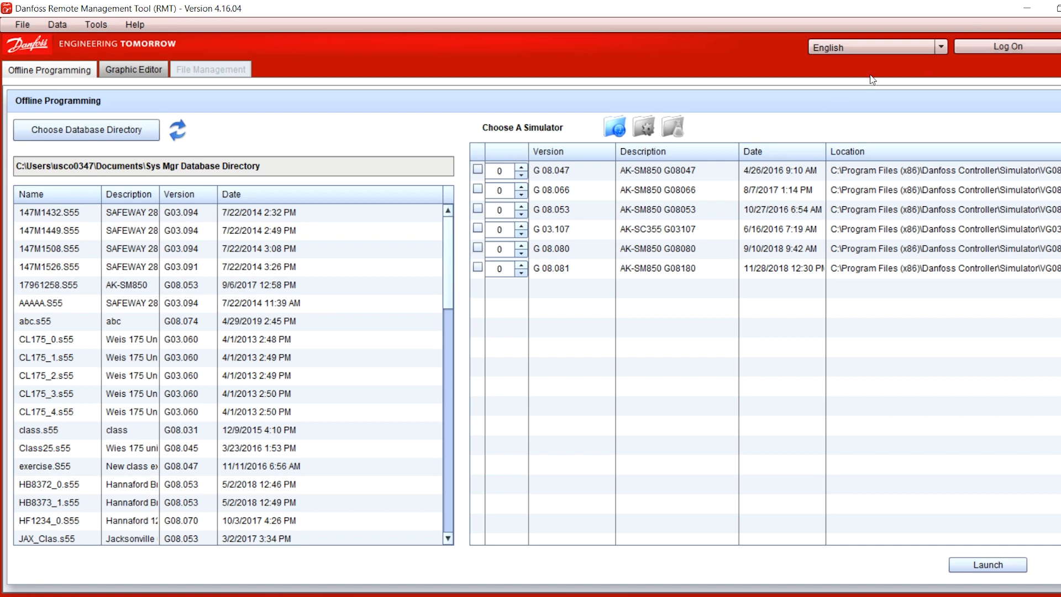
mouse_move(664, 73)
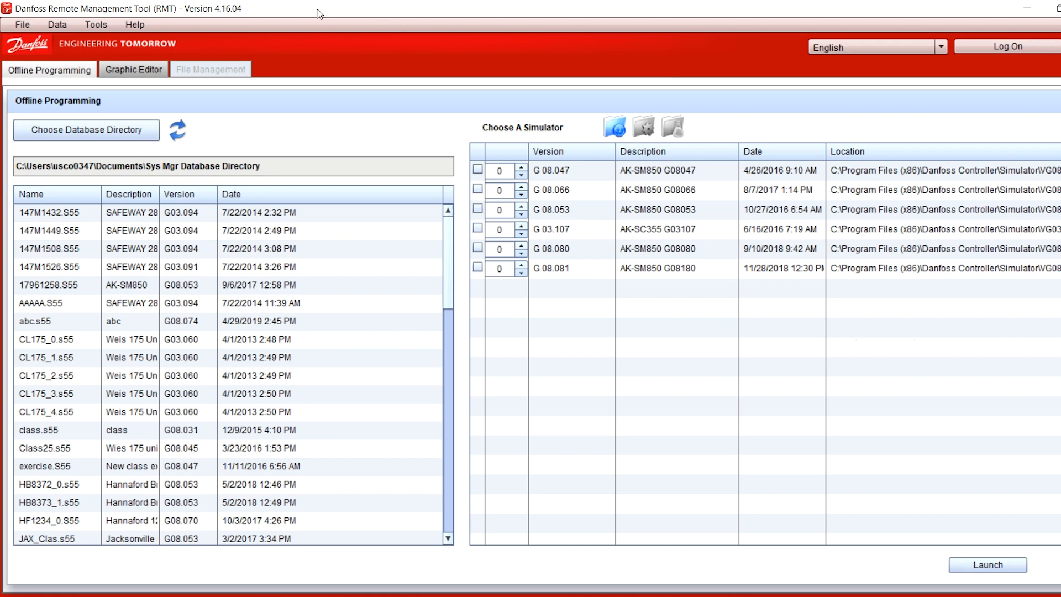
left_click(96, 24)
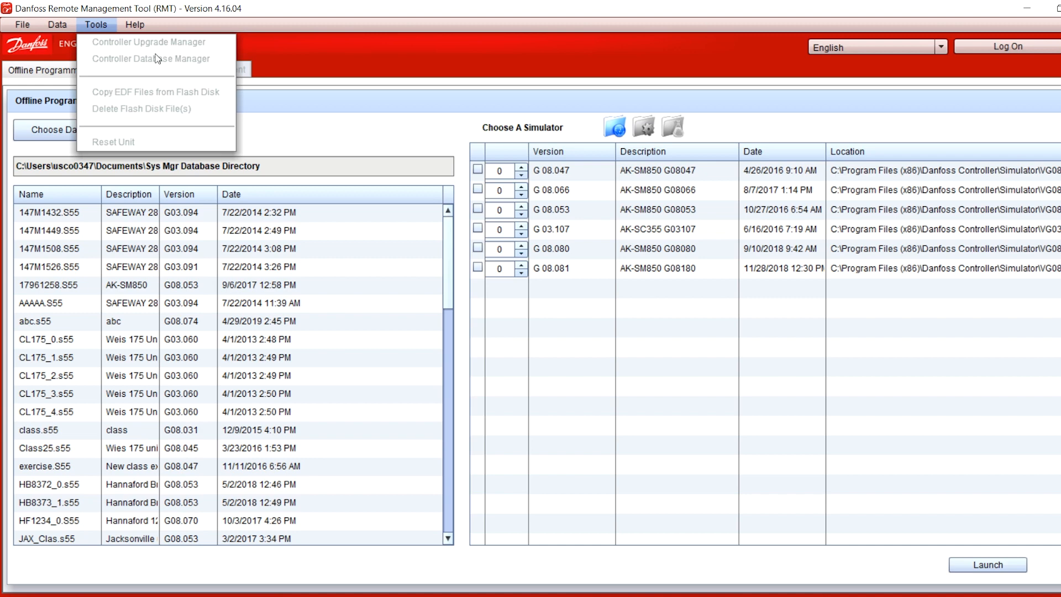
mouse_move(179, 64)
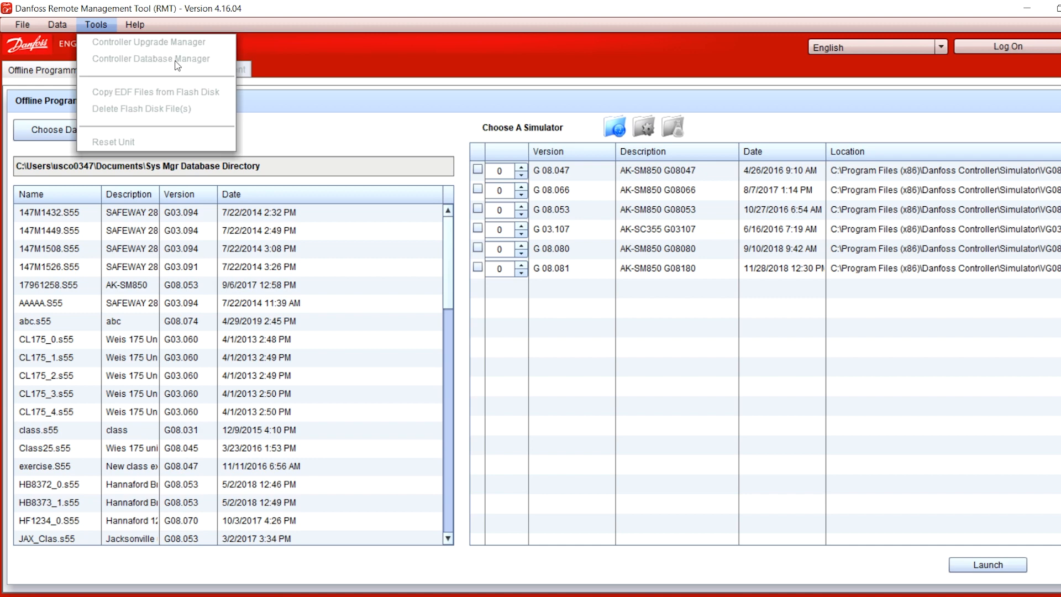
mouse_move(977, 47)
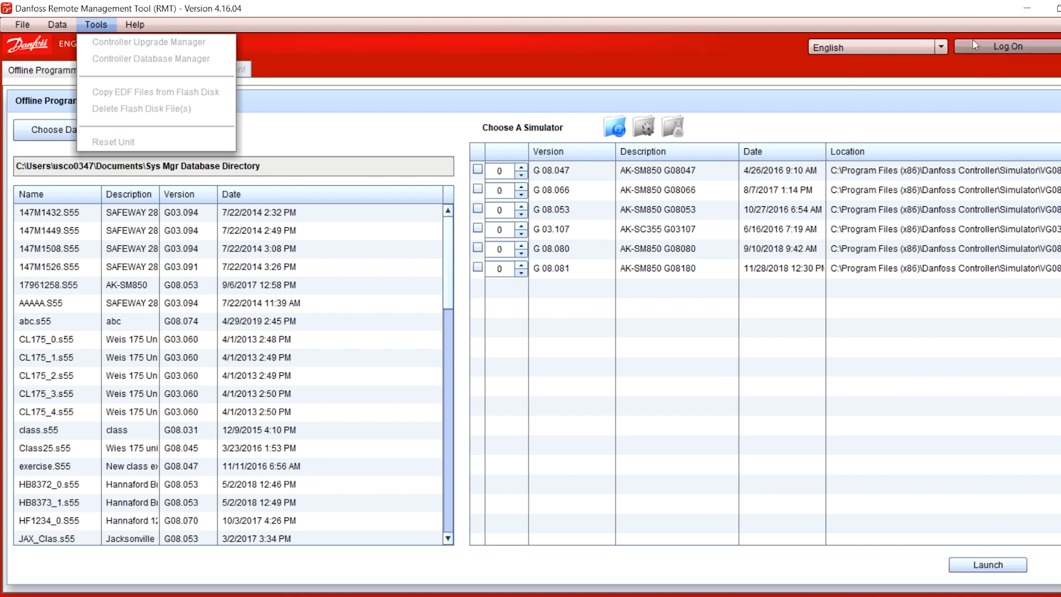